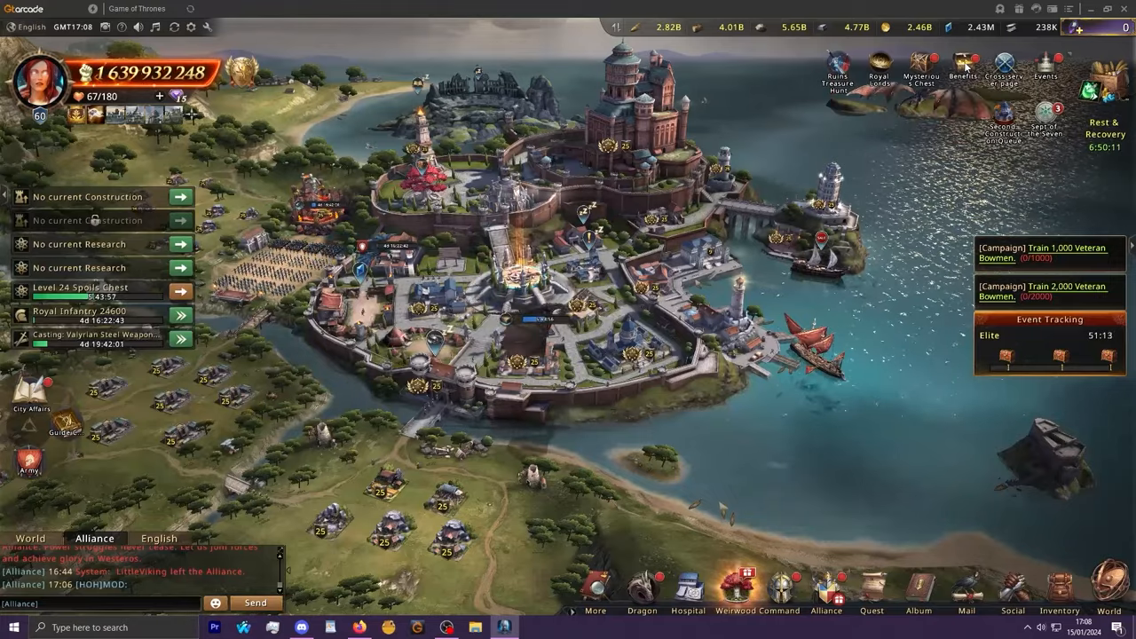
# Open the Benefits window showing the Illusory Shadow event's draw wheel
pyautogui.click(961, 66)
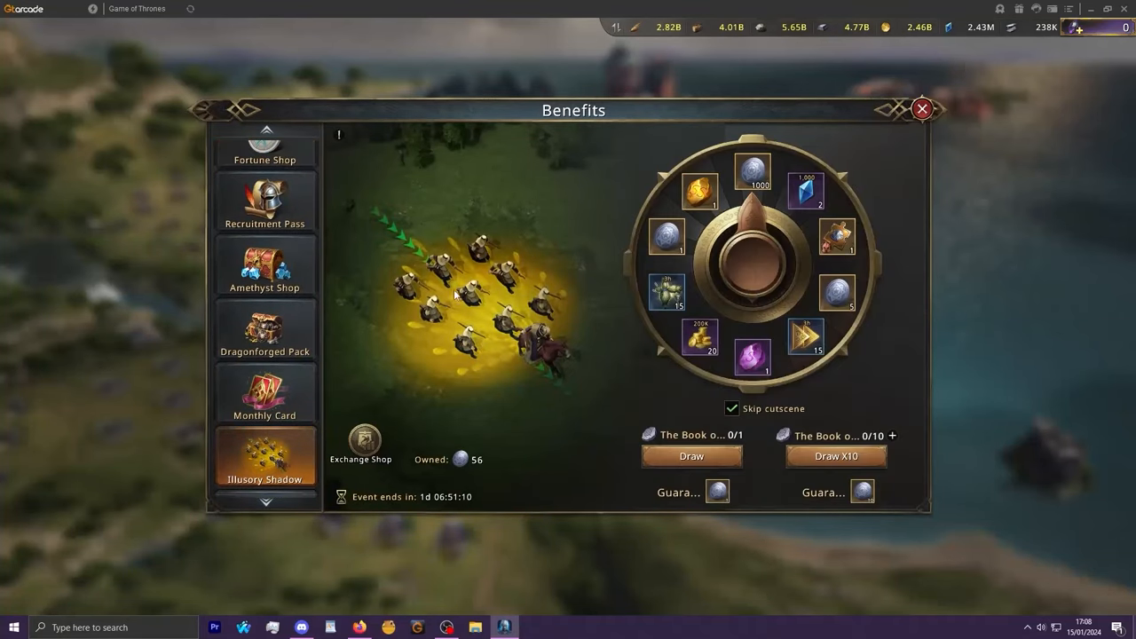
pyautogui.moveTo(518, 294)
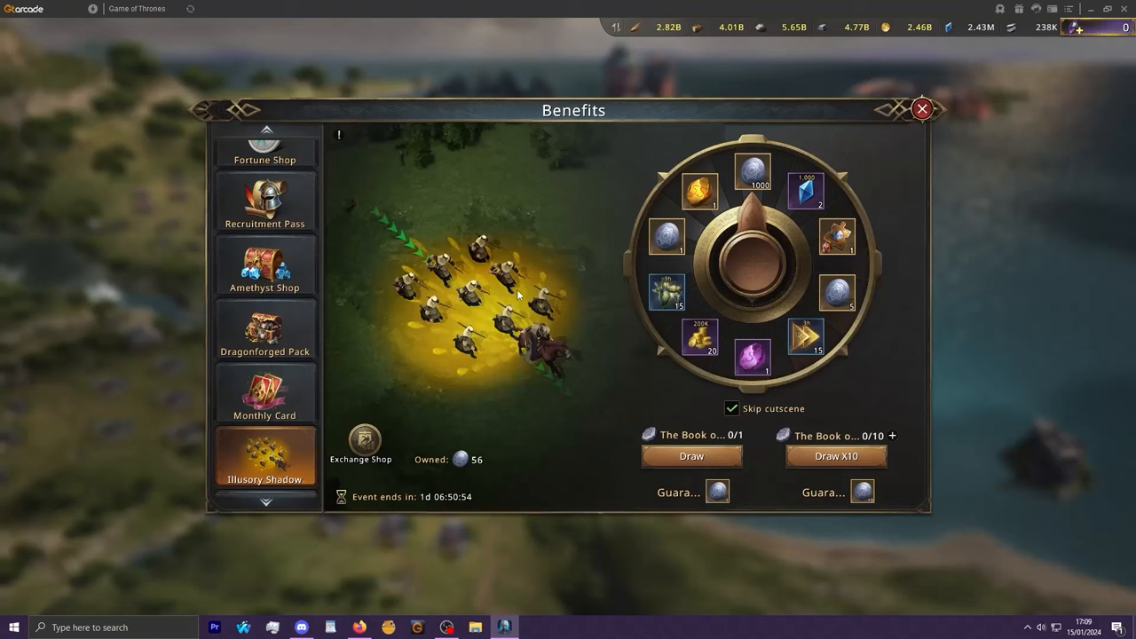
pyautogui.moveTo(493, 453)
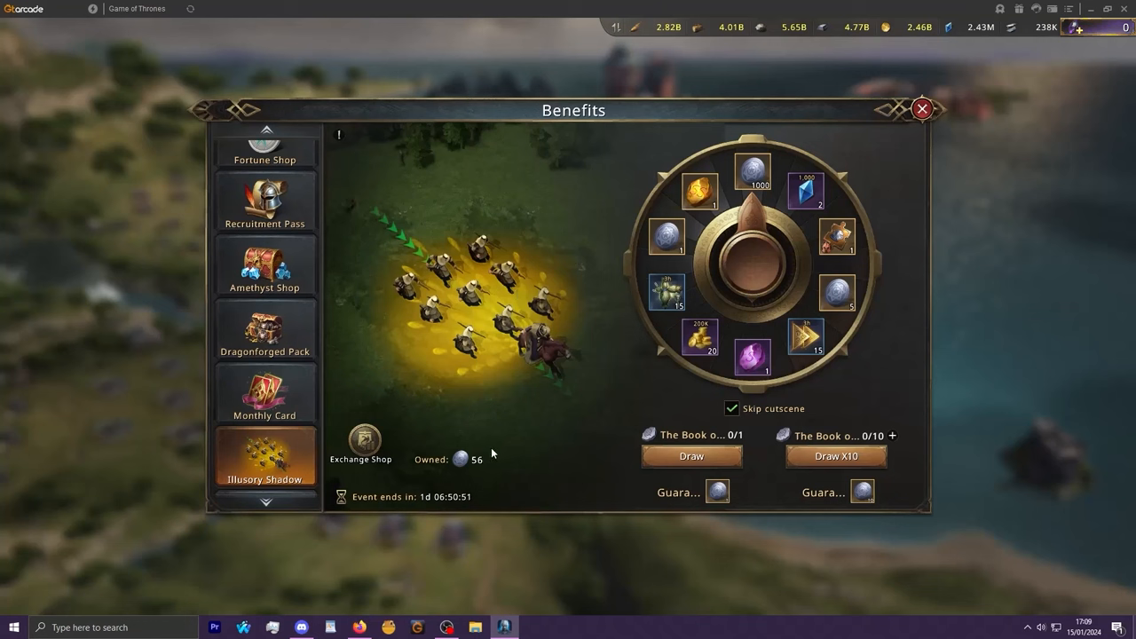
pyautogui.moveTo(473, 465)
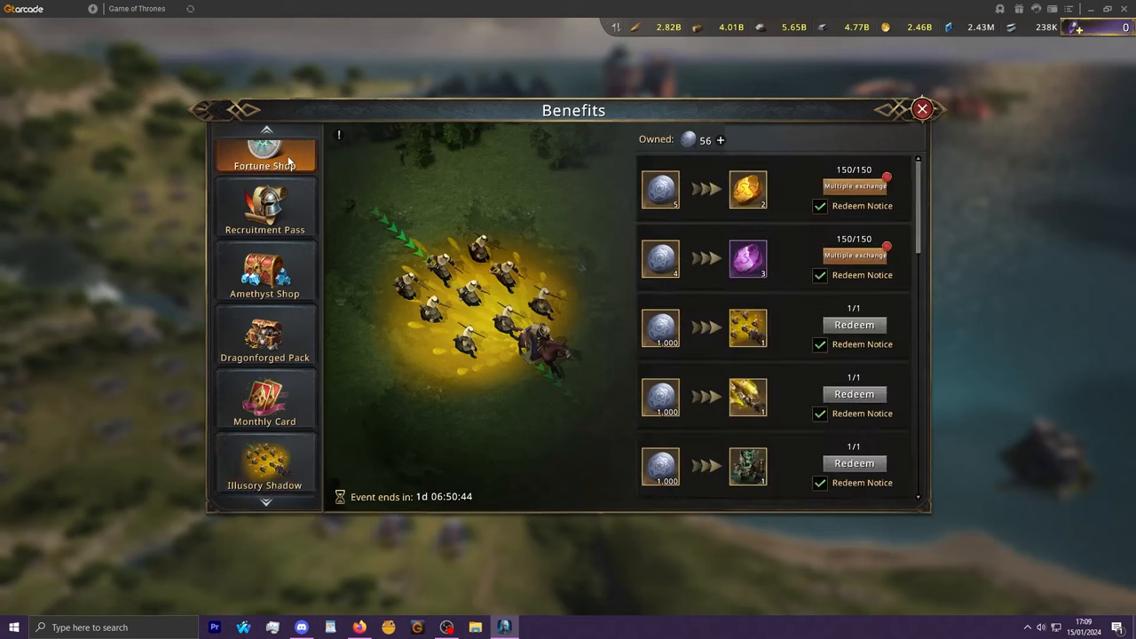
pyautogui.scroll(-3)
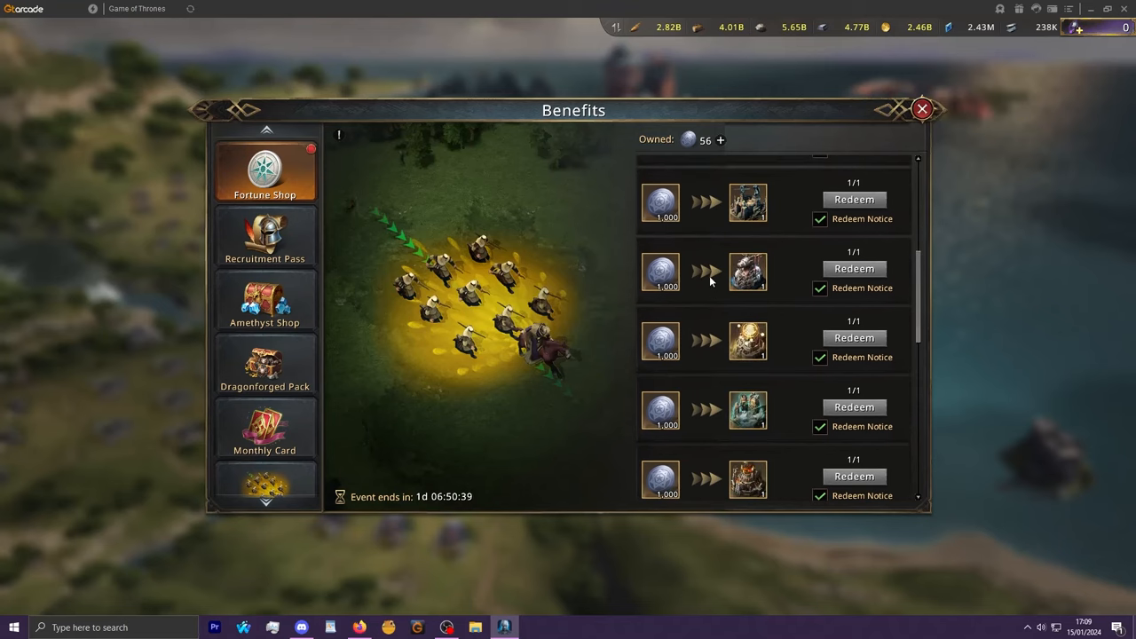
pyautogui.scroll(3)
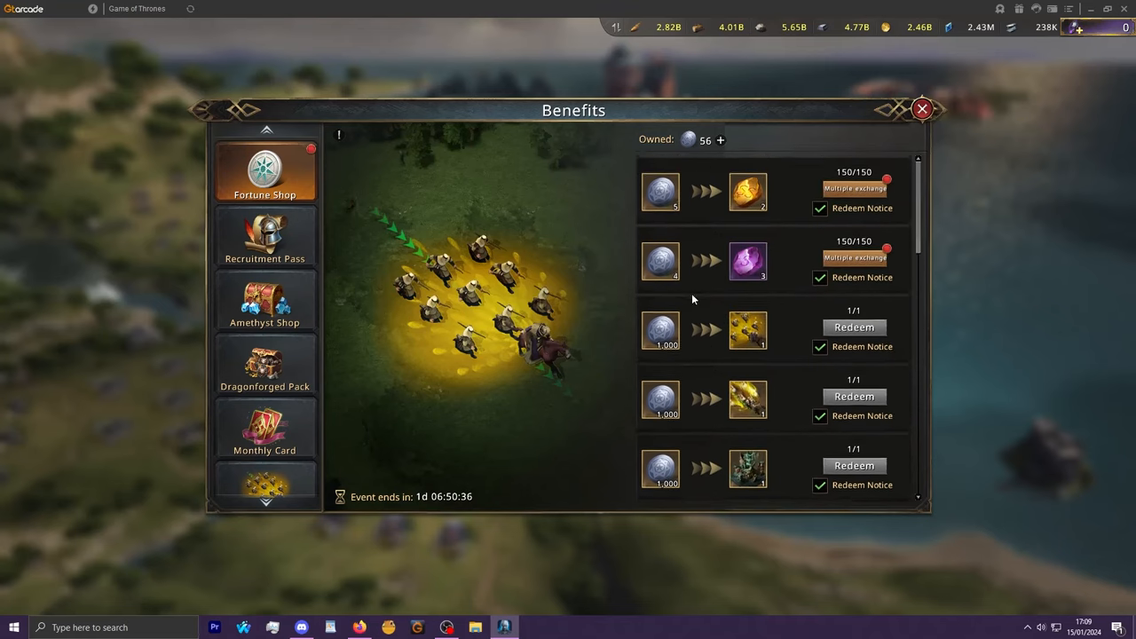
pyautogui.scroll(-3)
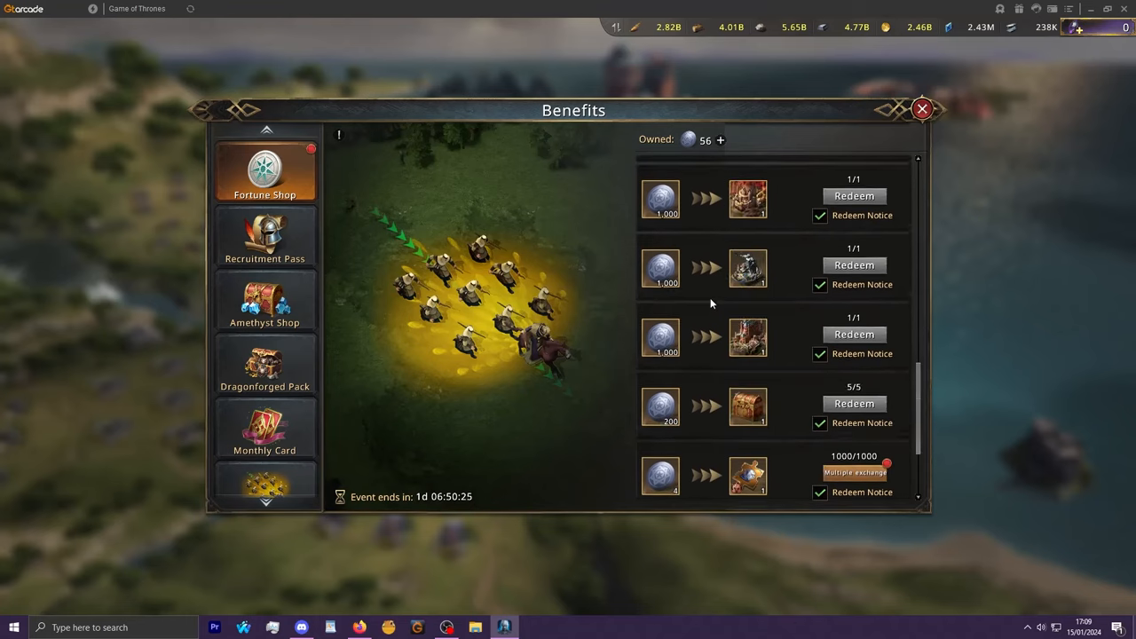
pyautogui.scroll(-3)
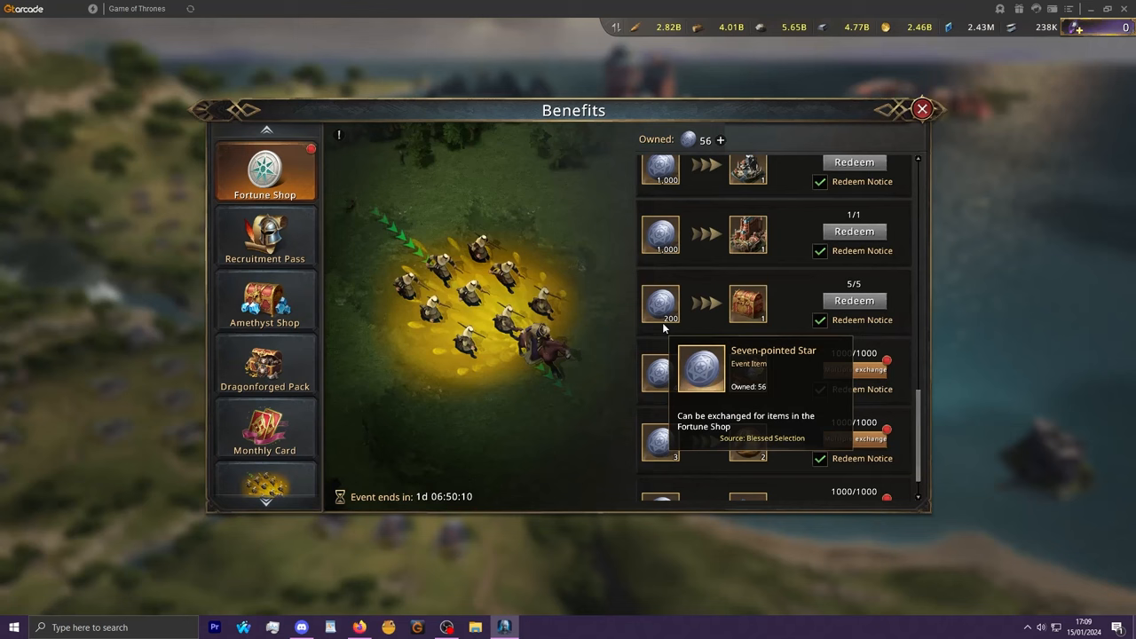
pyautogui.moveTo(708, 248)
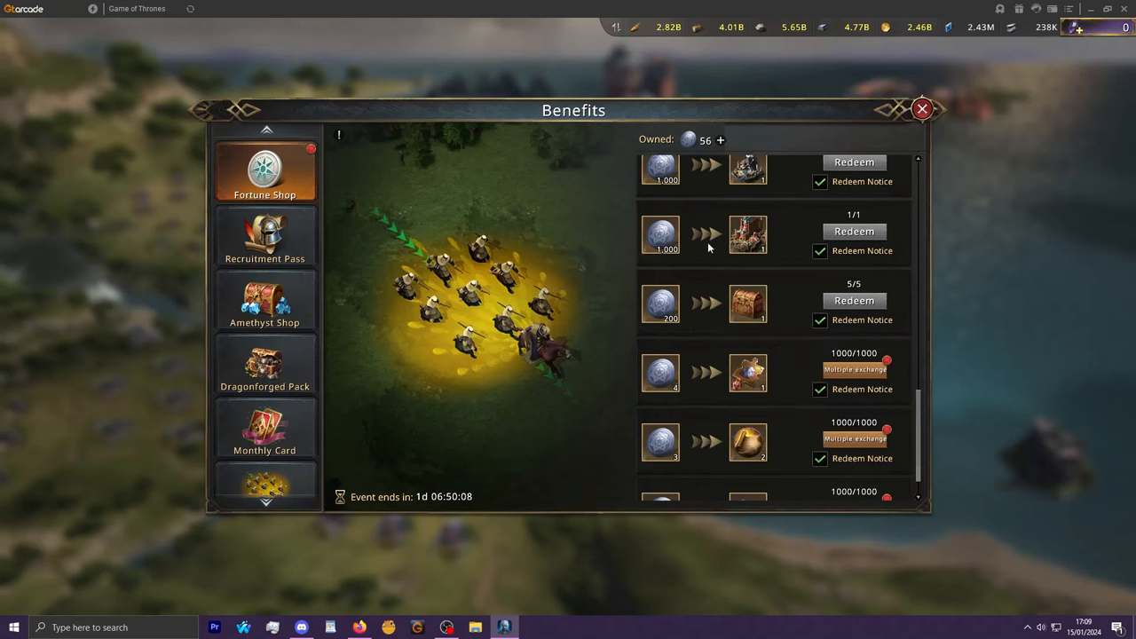
pyautogui.scroll(3)
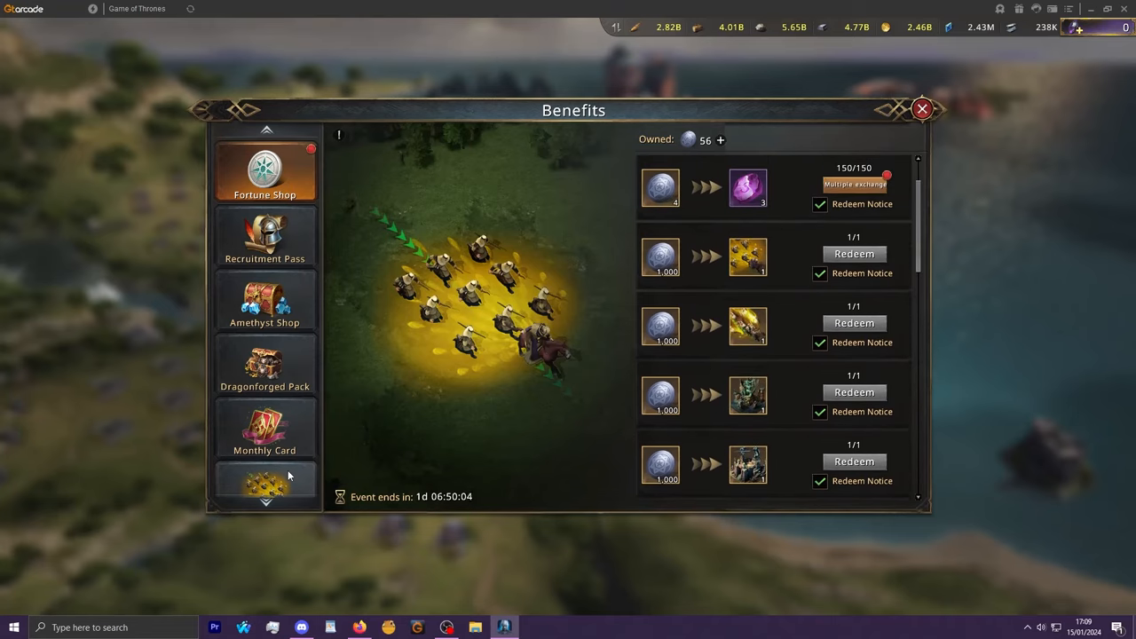
# Return to the Illusory Shadow tab to view the wheel's reward slots and 56 tokens
pyautogui.click(265, 480)
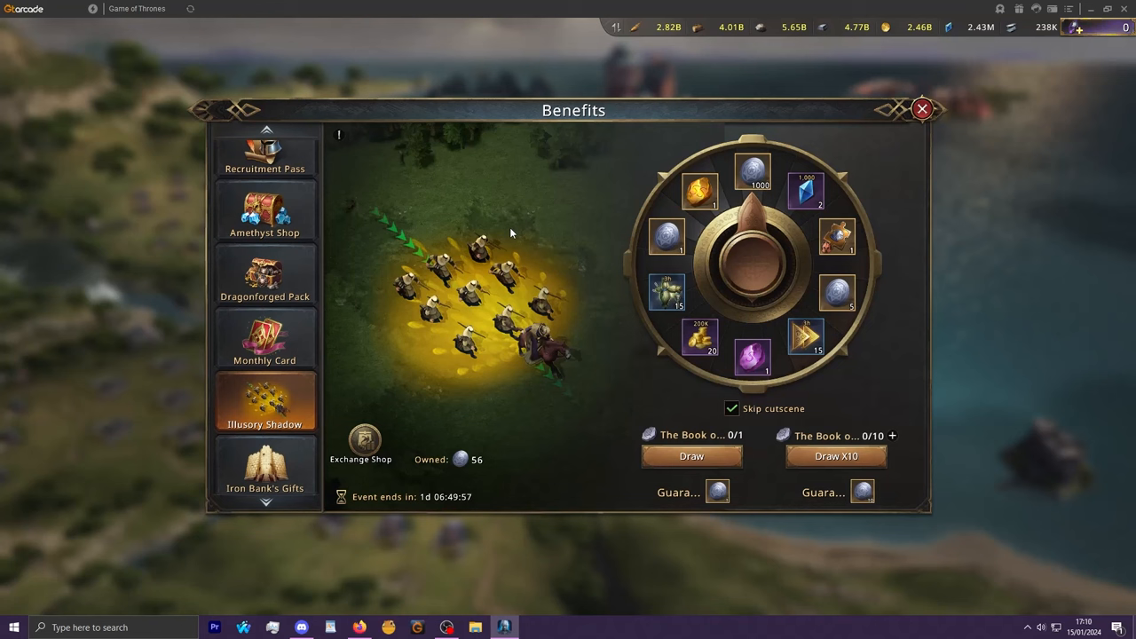
pyautogui.moveTo(544, 234)
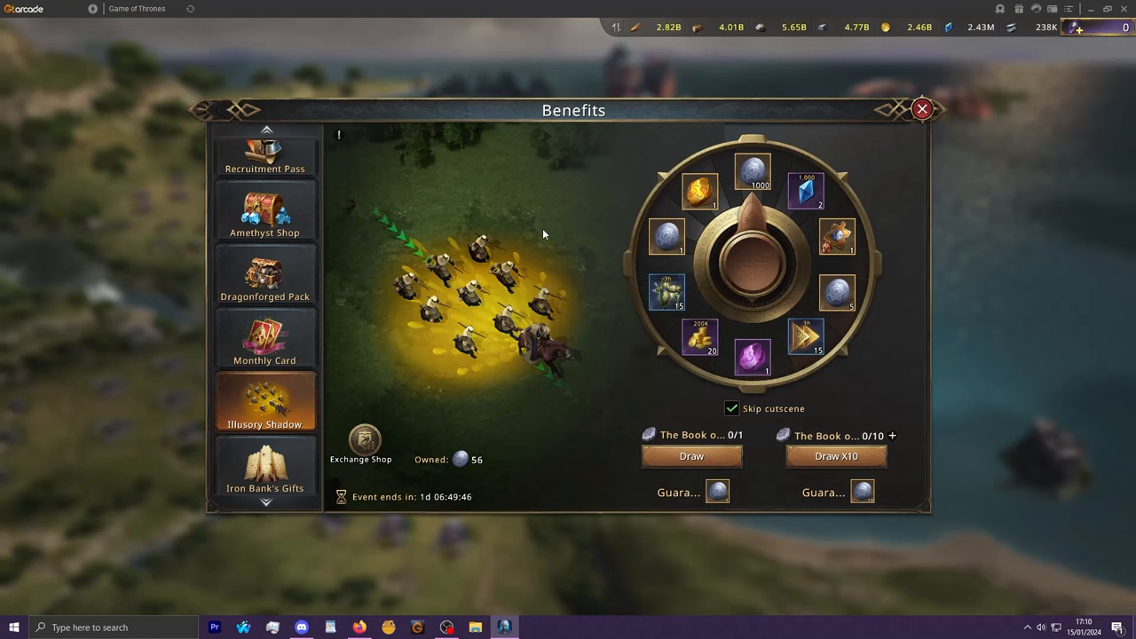
pyautogui.moveTo(755, 211)
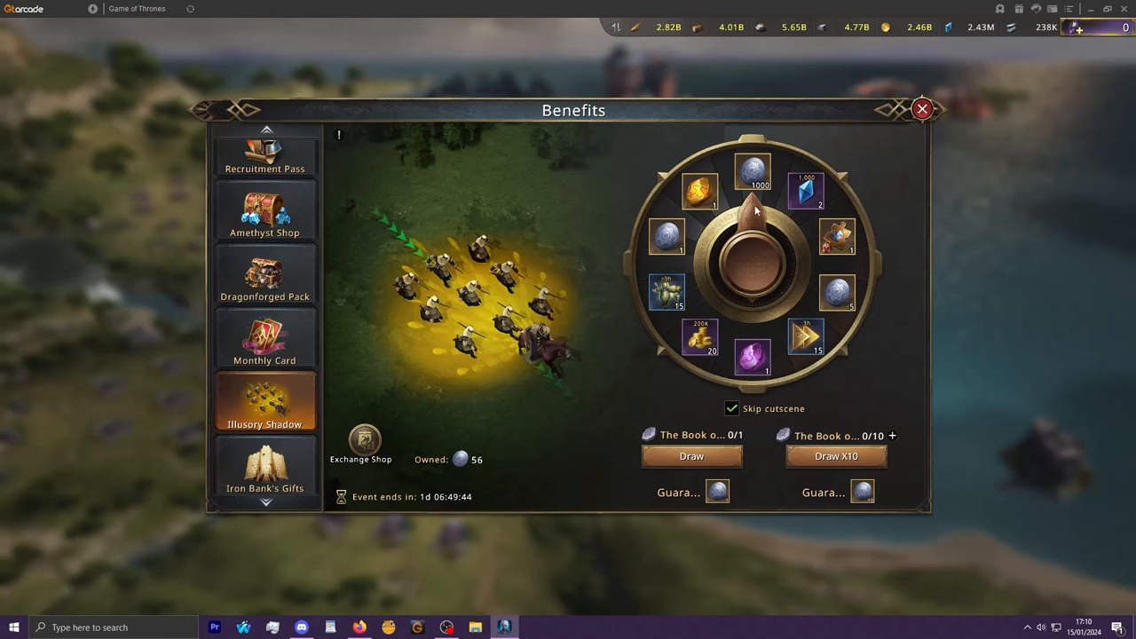
pyautogui.moveTo(753, 280)
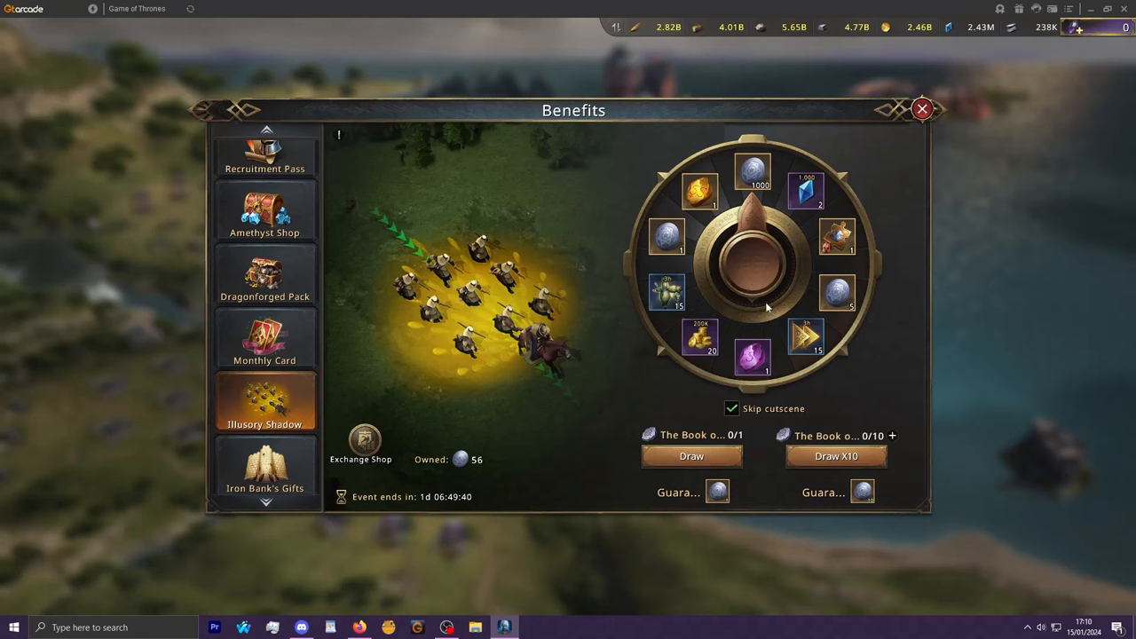
pyautogui.moveTo(750, 201)
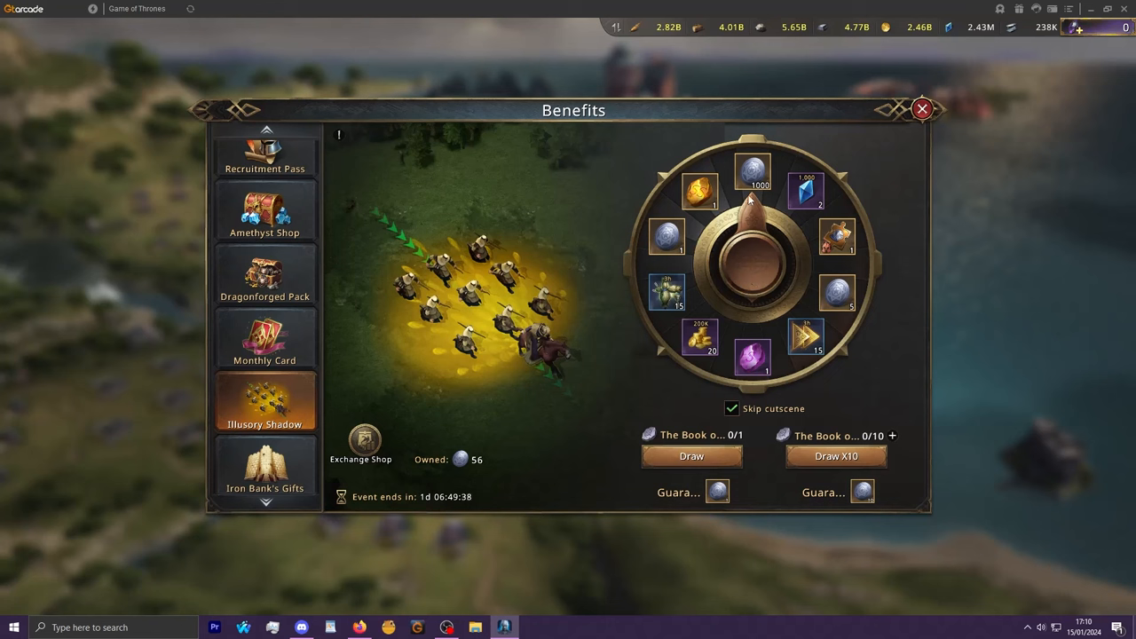
pyautogui.moveTo(483, 339)
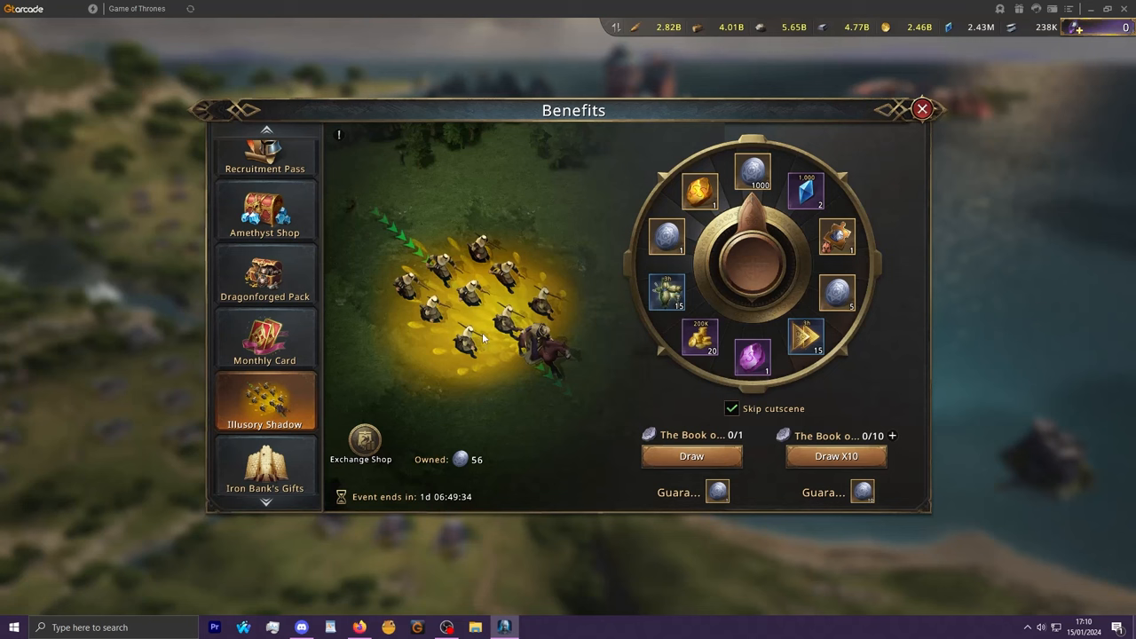
pyautogui.moveTo(750, 209)
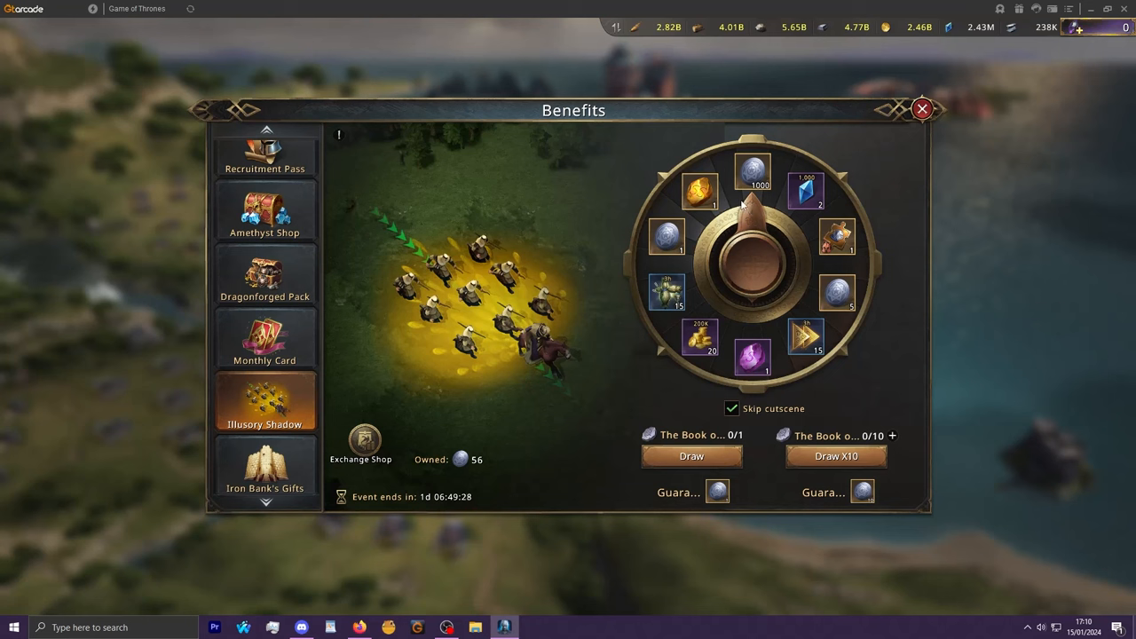
pyautogui.moveTo(750, 203)
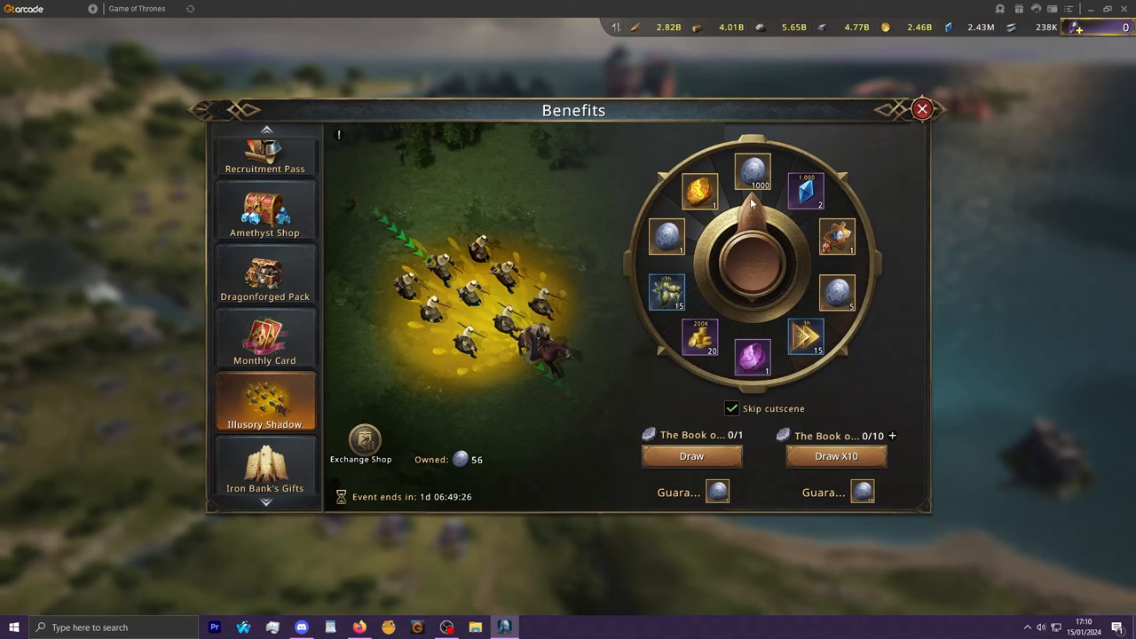
pyautogui.scroll(3)
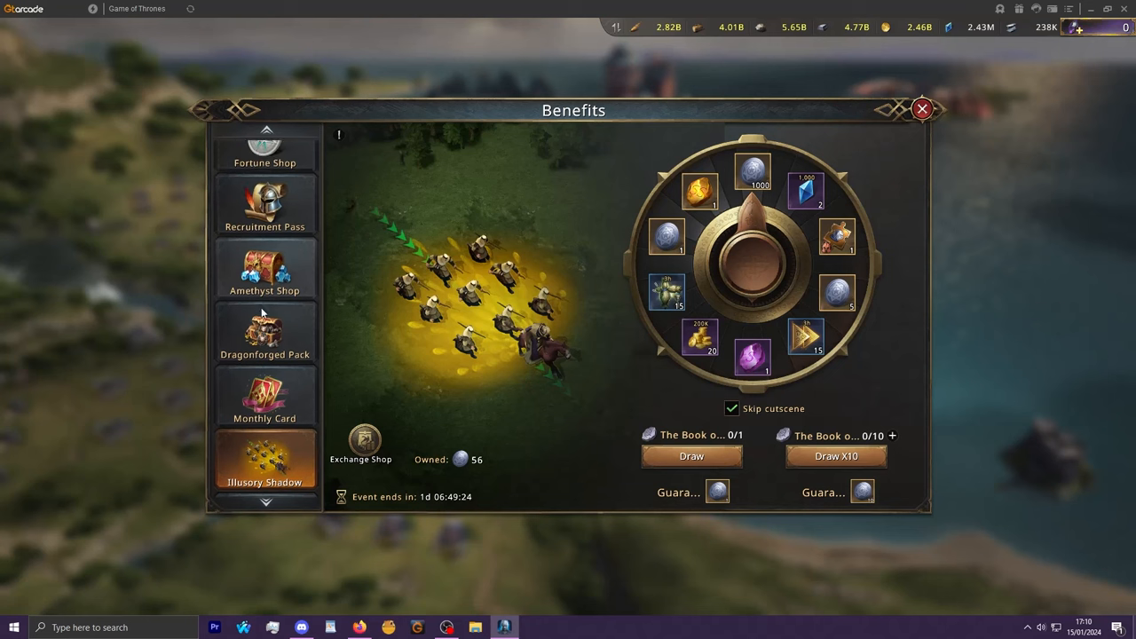
# Switch to Fortune Shop and scroll through its star exchange rewards
pyautogui.click(264, 151)
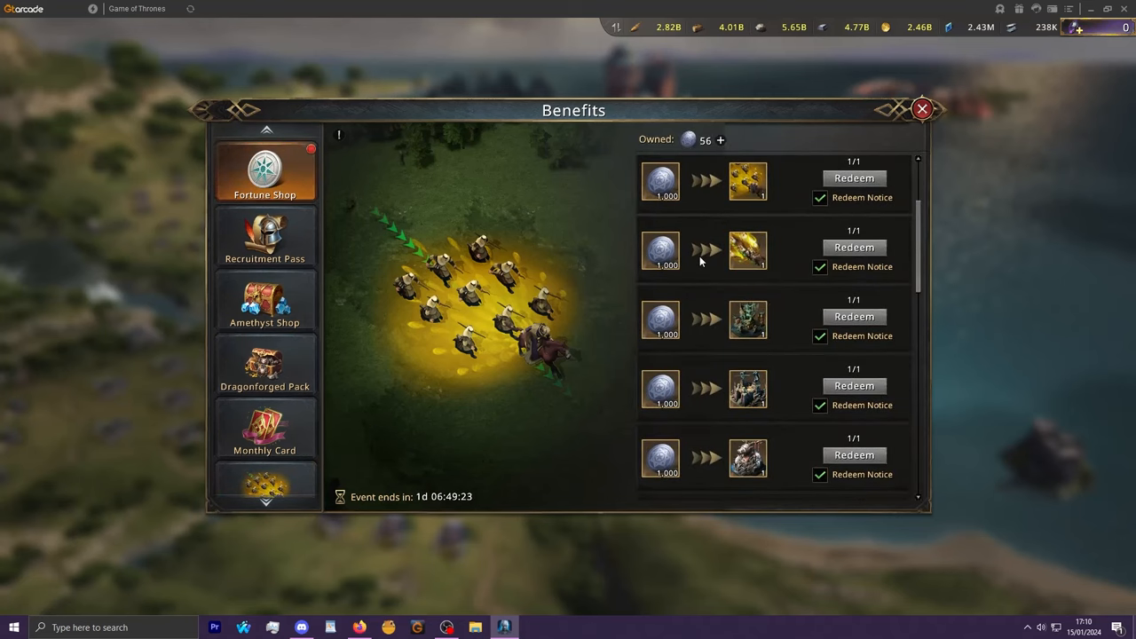
pyautogui.scroll(-3)
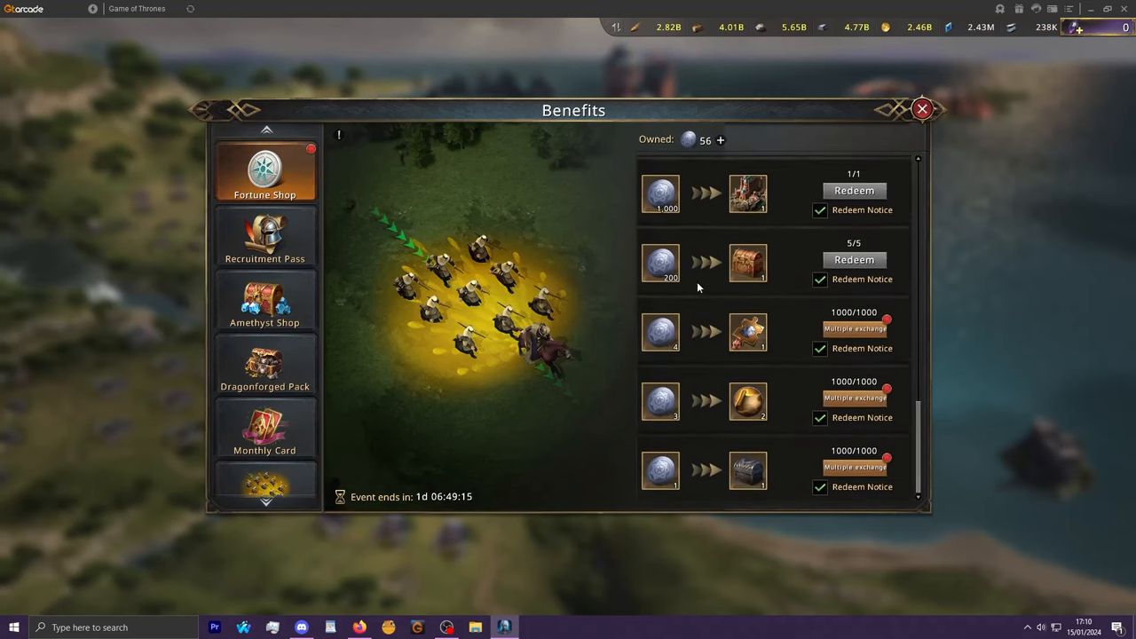
pyautogui.scroll(3)
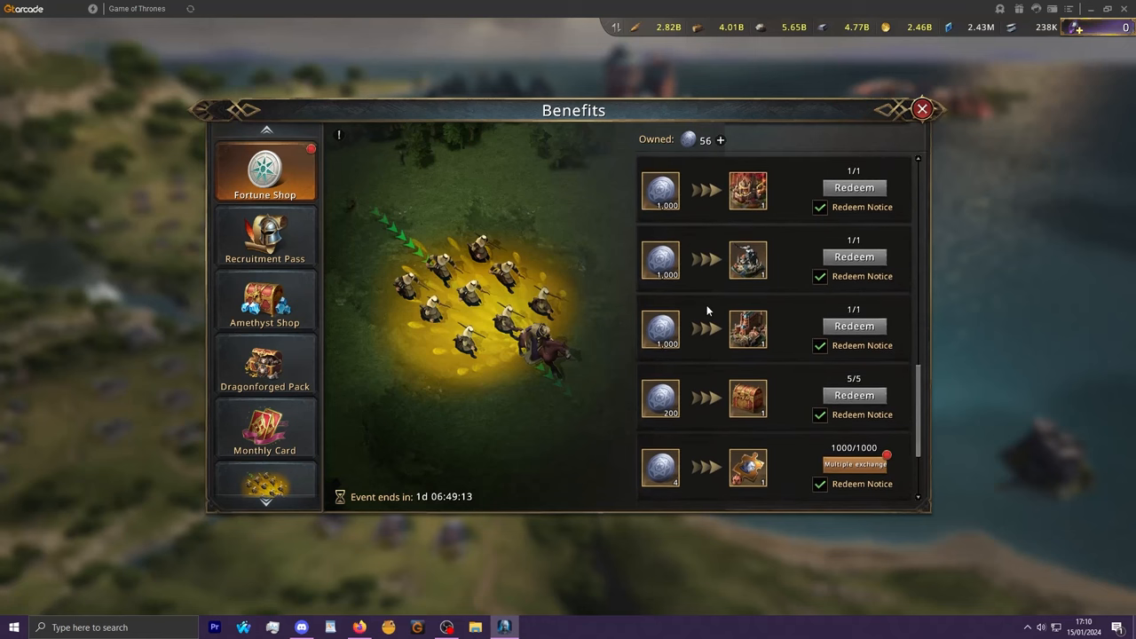
pyautogui.scroll(-3)
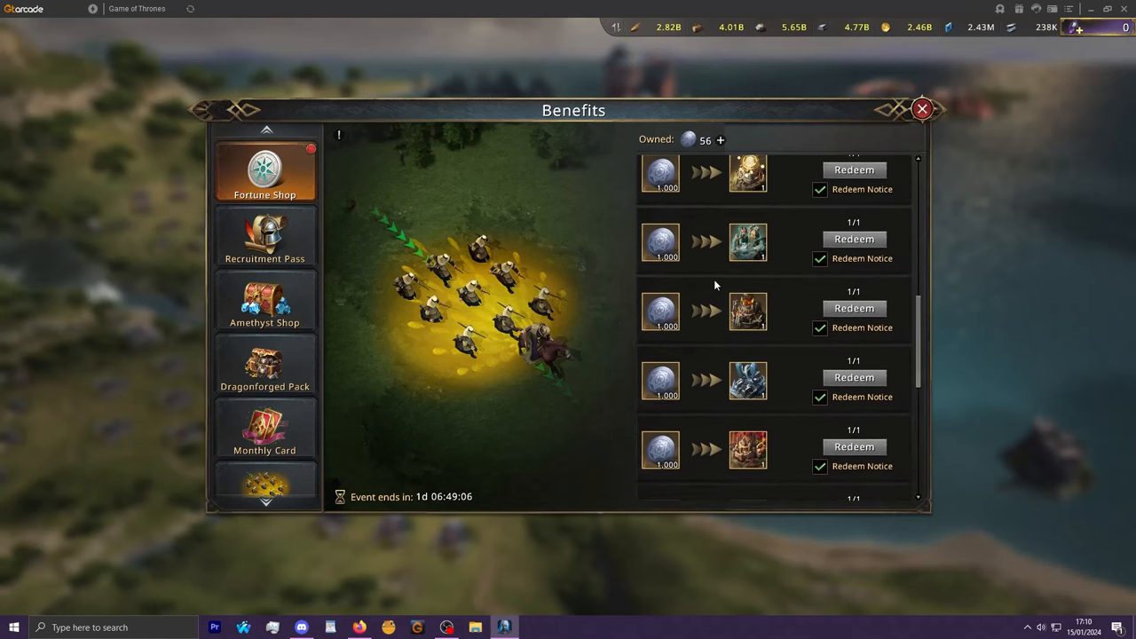
pyautogui.moveTo(747, 244)
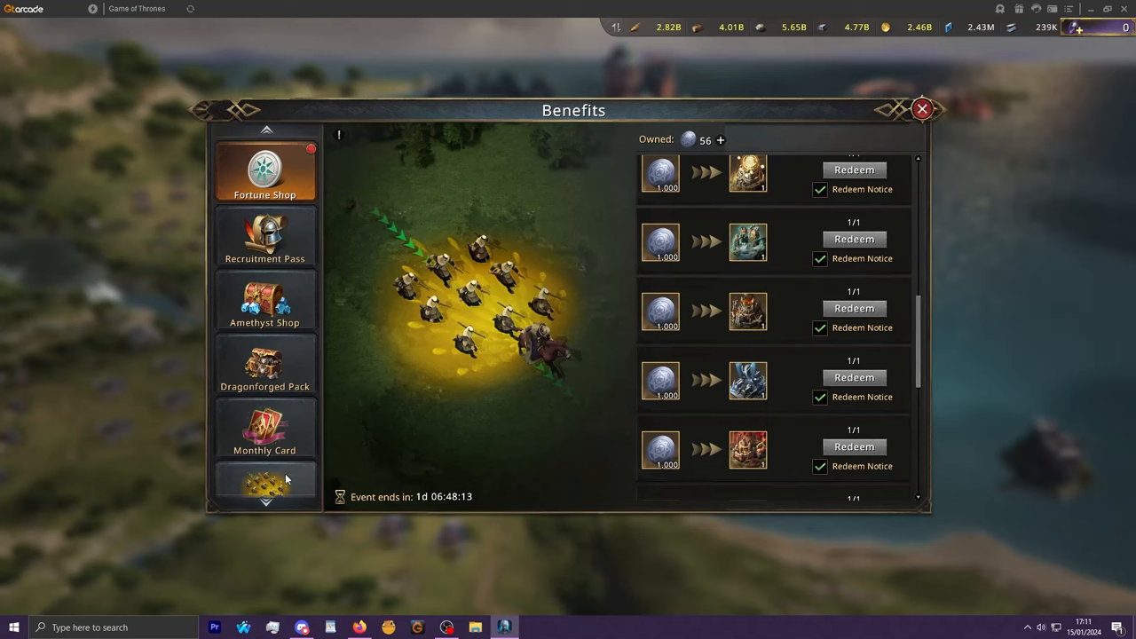
pyautogui.click(264, 479)
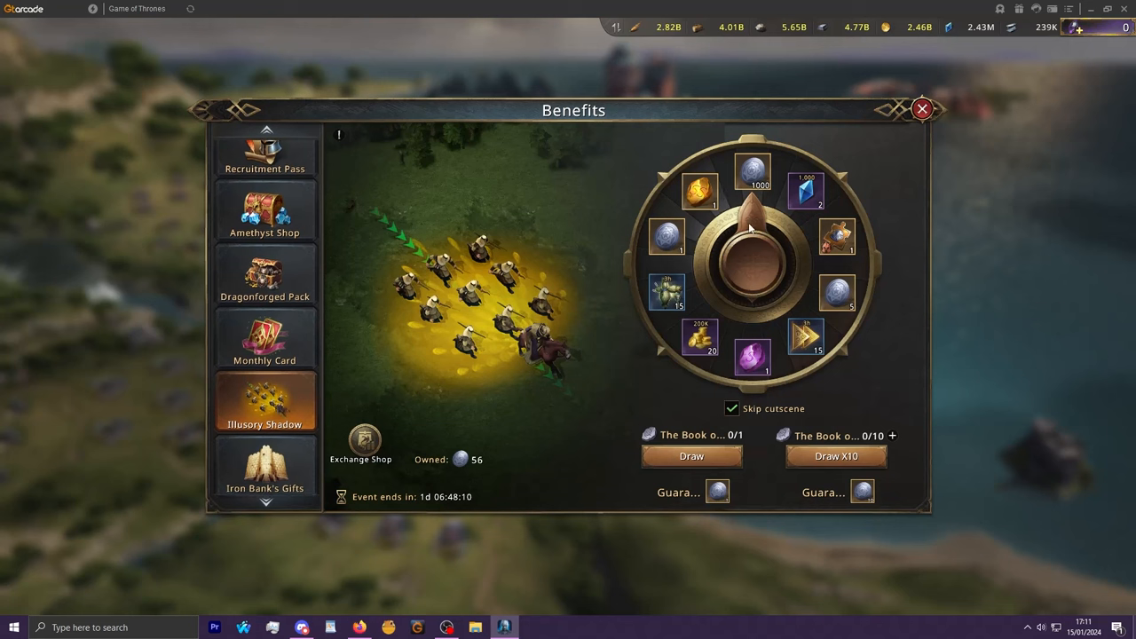
pyautogui.moveTo(741, 255)
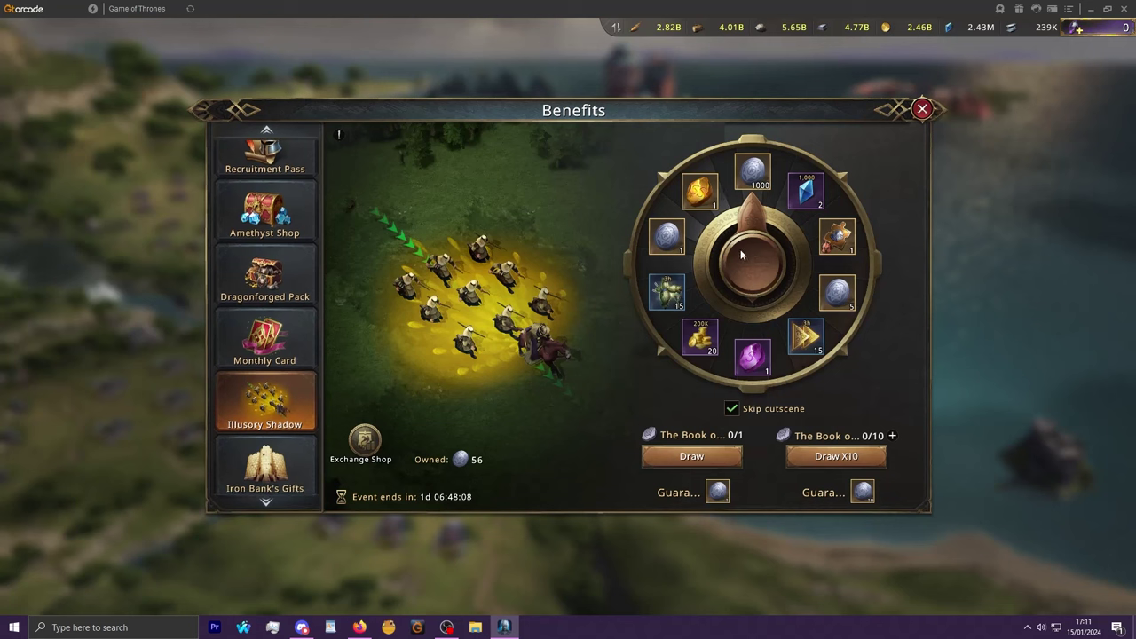
pyautogui.moveTo(667, 236)
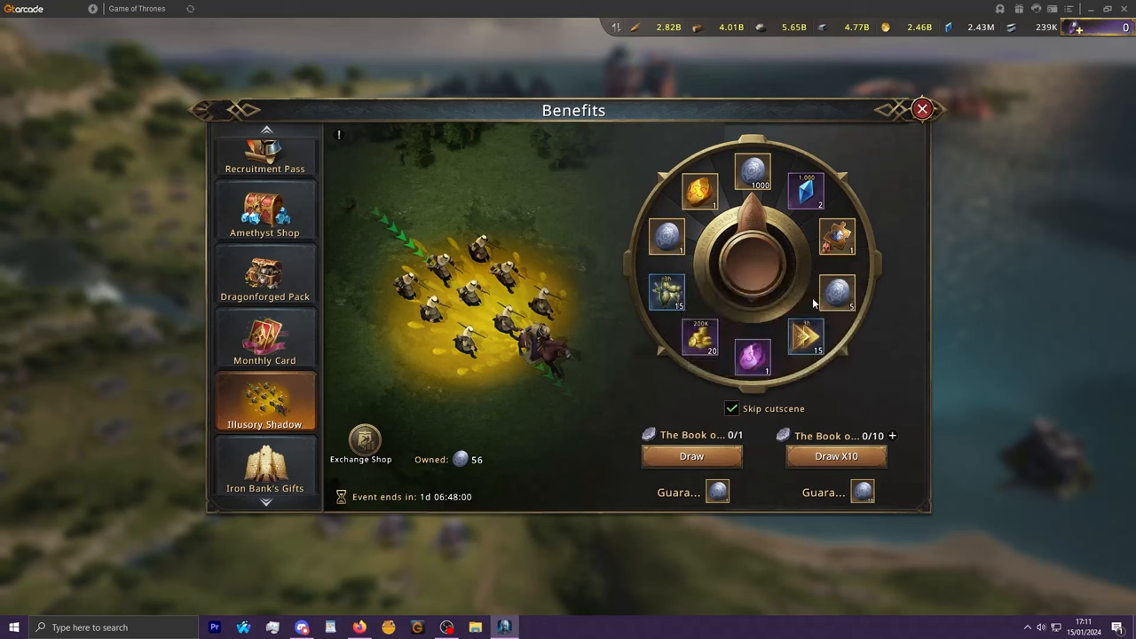
pyautogui.moveTo(837, 293)
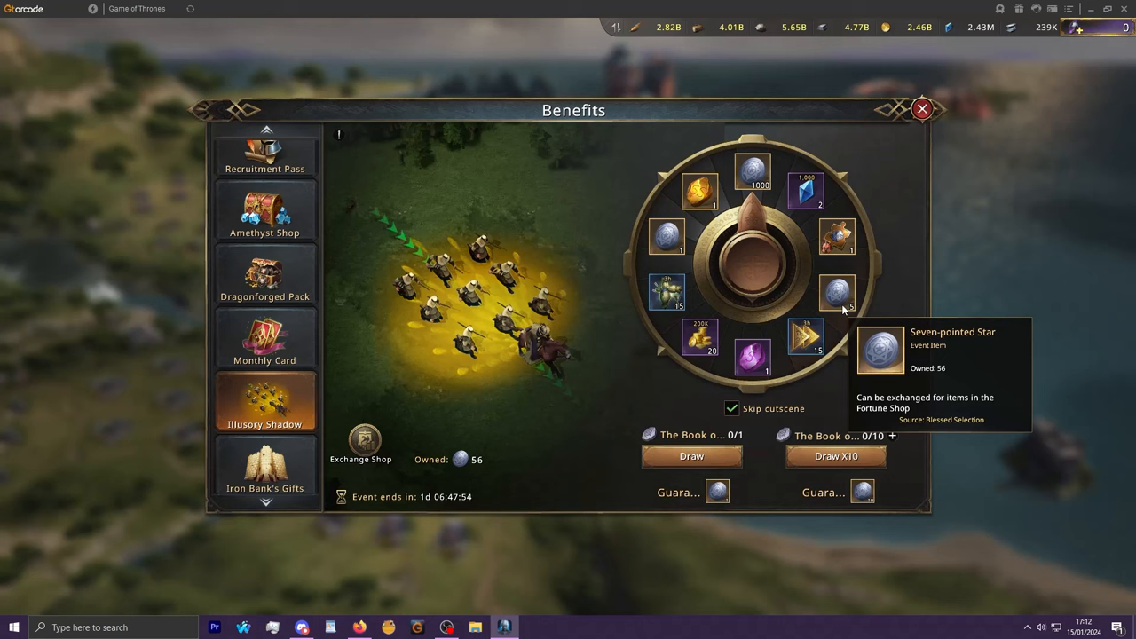
pyautogui.moveTo(802, 441)
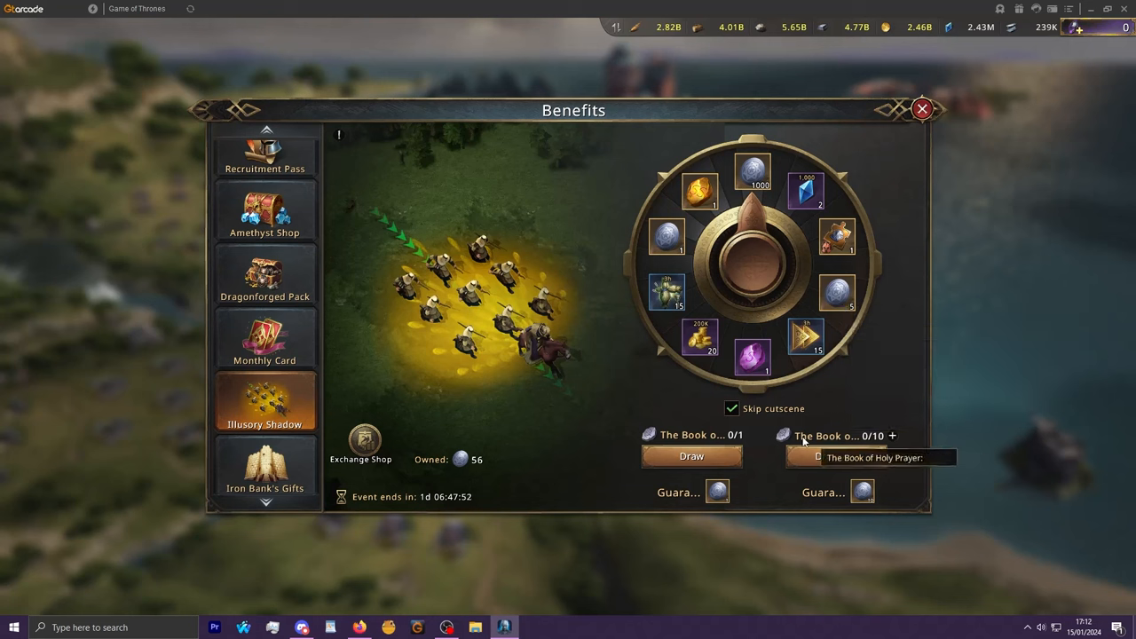
pyautogui.moveTo(368, 255)
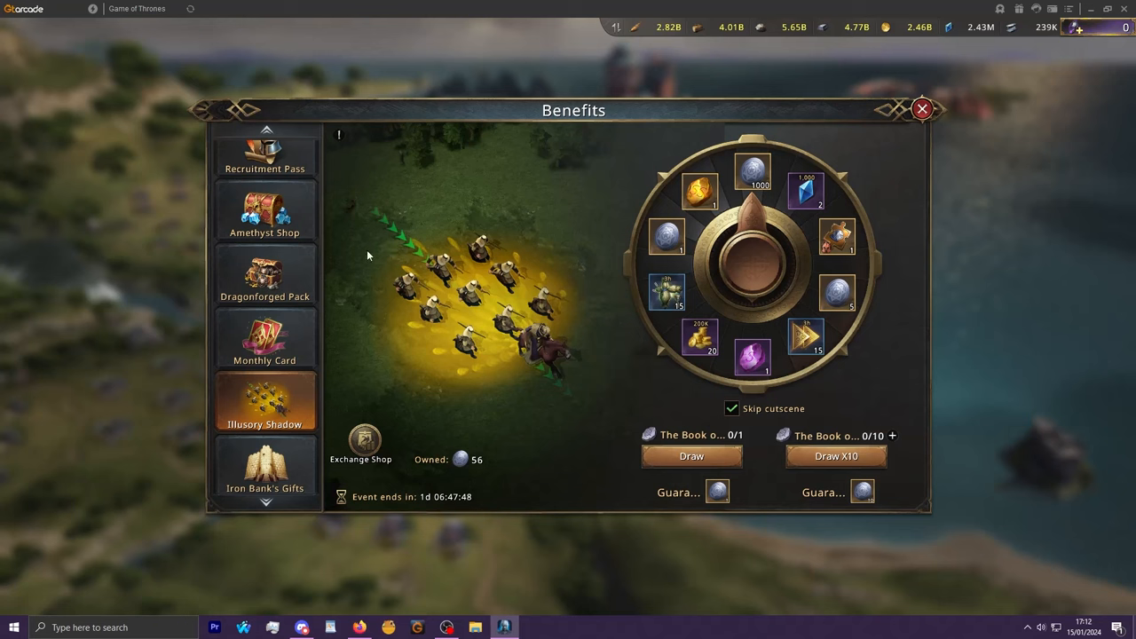
pyautogui.click(360, 441)
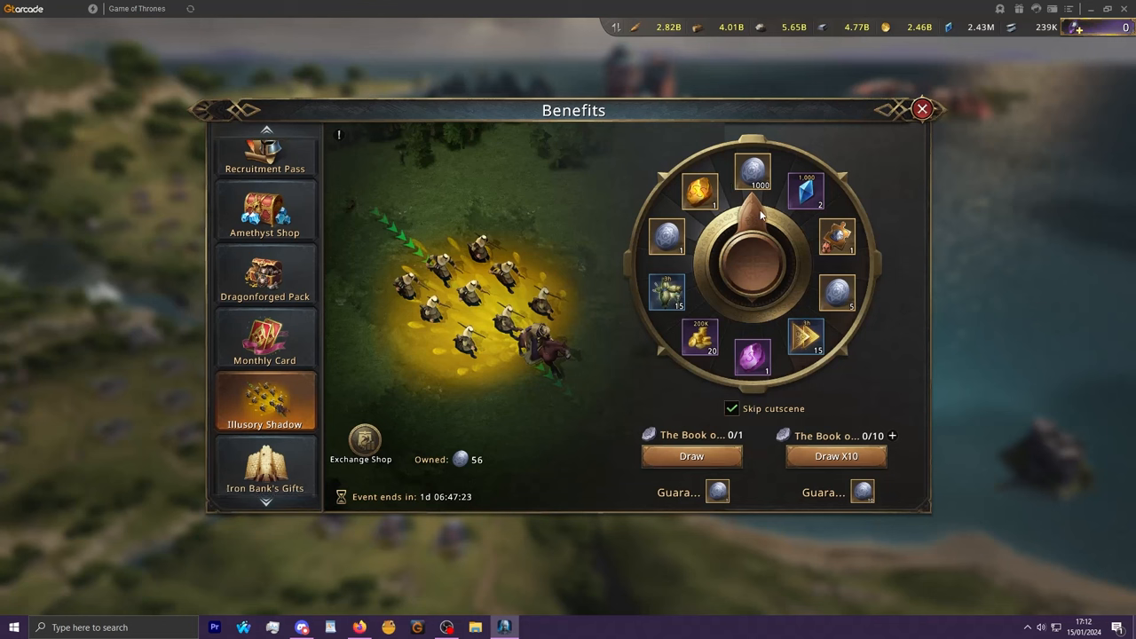
pyautogui.moveTo(700, 266)
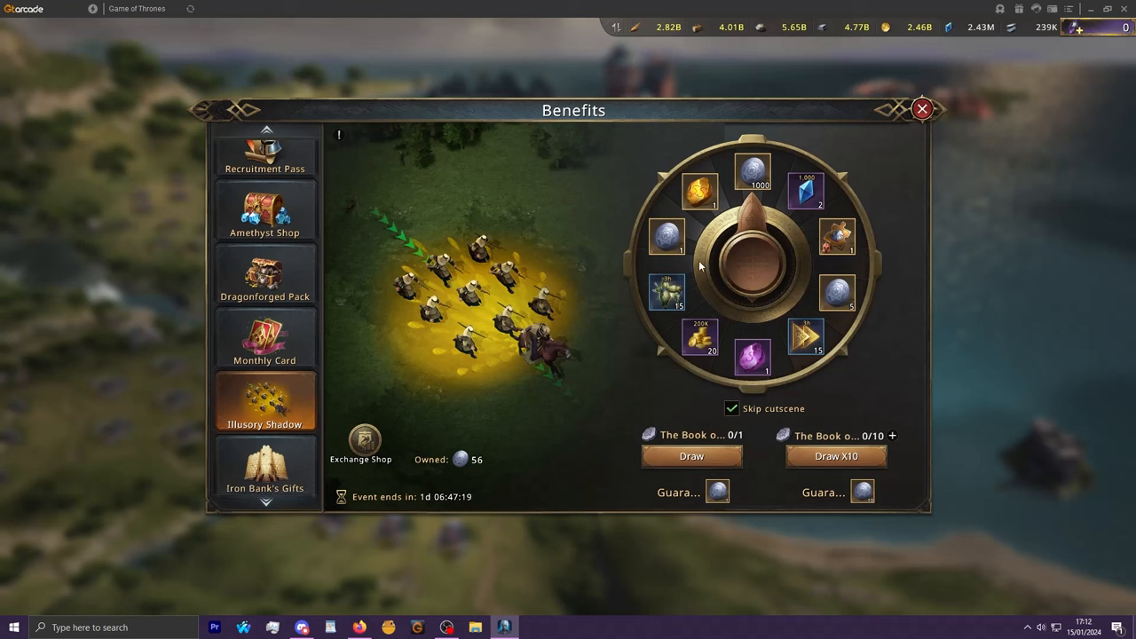
pyautogui.moveTo(753, 357)
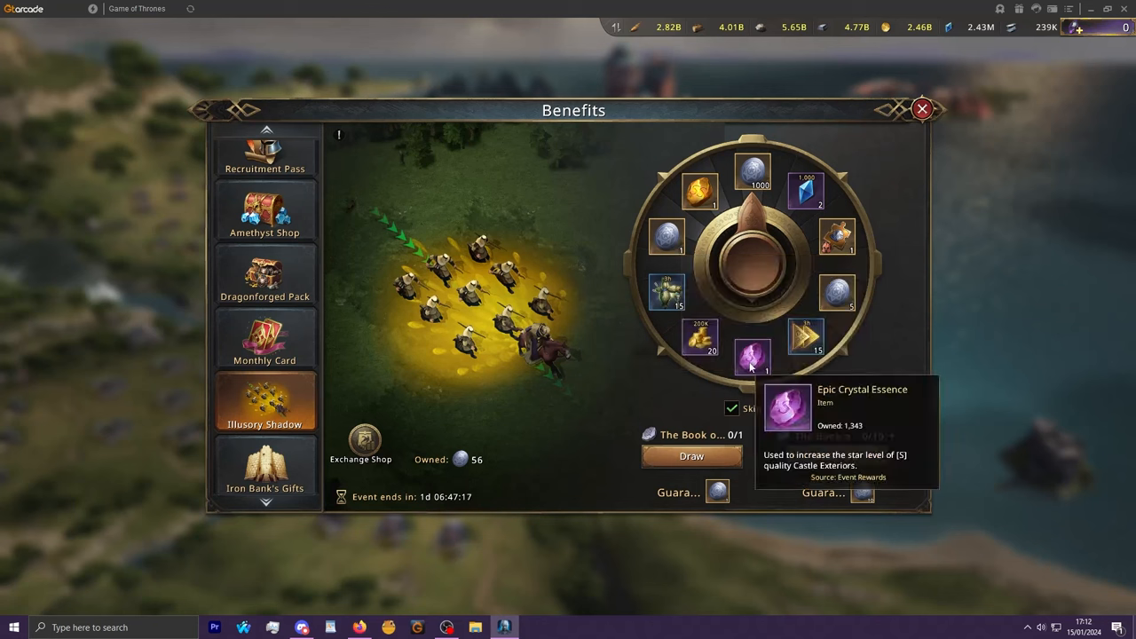
pyautogui.moveTo(760, 279)
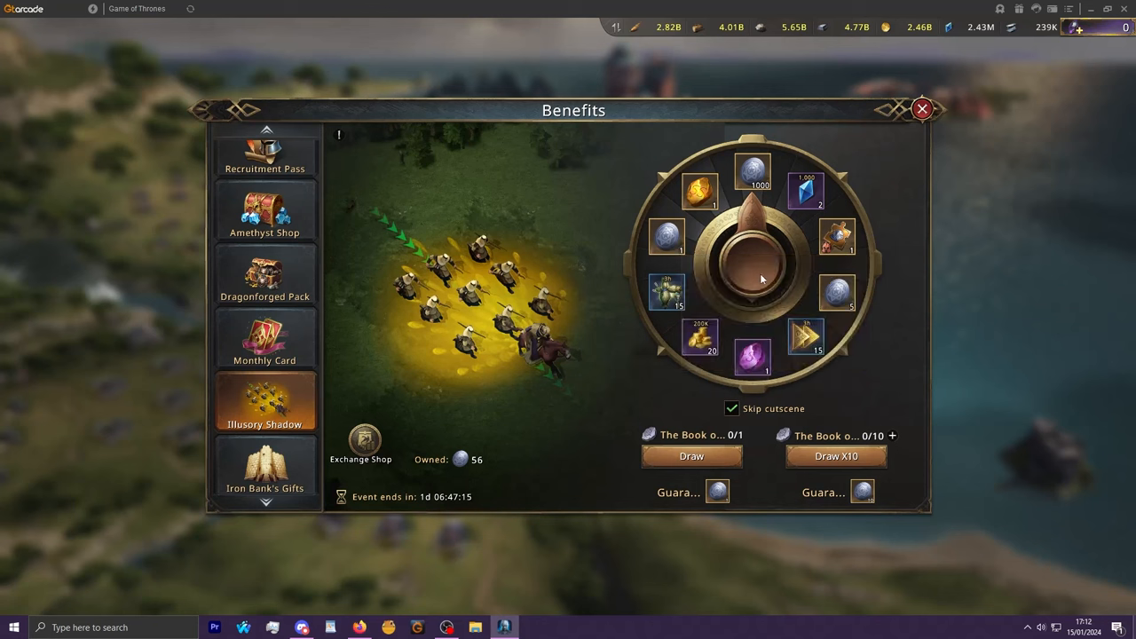
pyautogui.moveTo(733, 218)
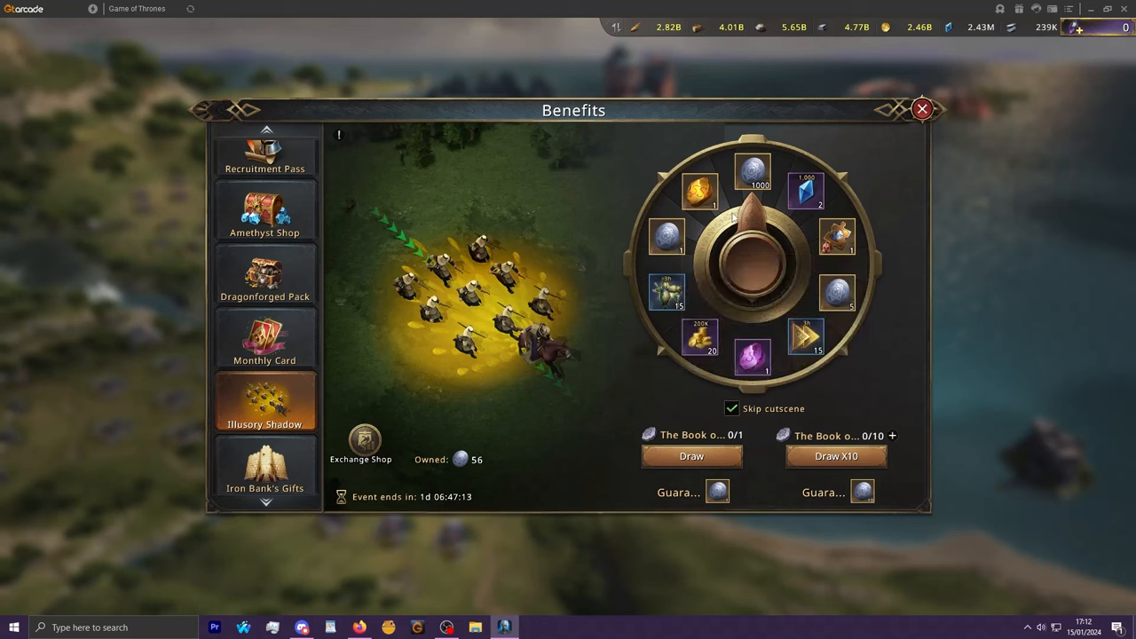
pyautogui.moveTo(700, 191)
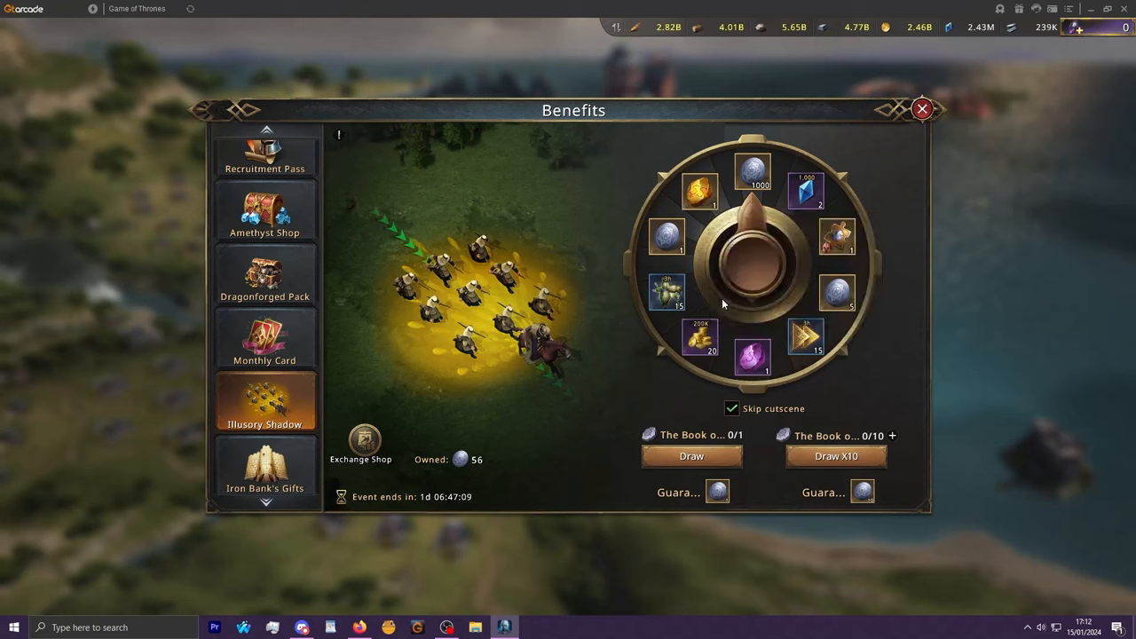
pyautogui.moveTo(667, 293)
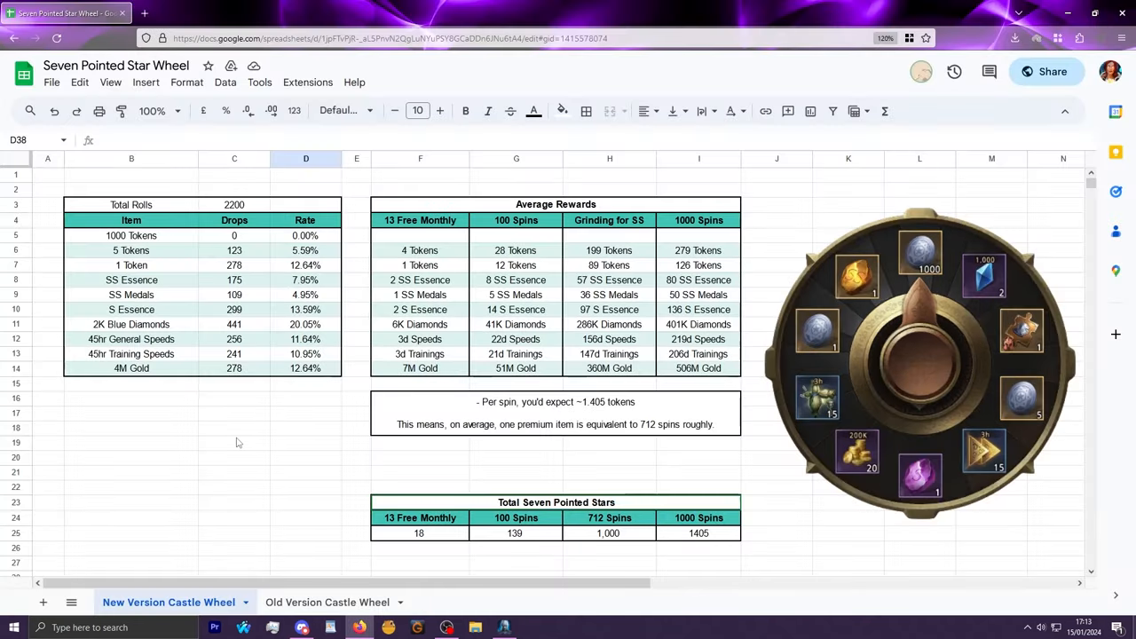
pyautogui.moveTo(242, 213)
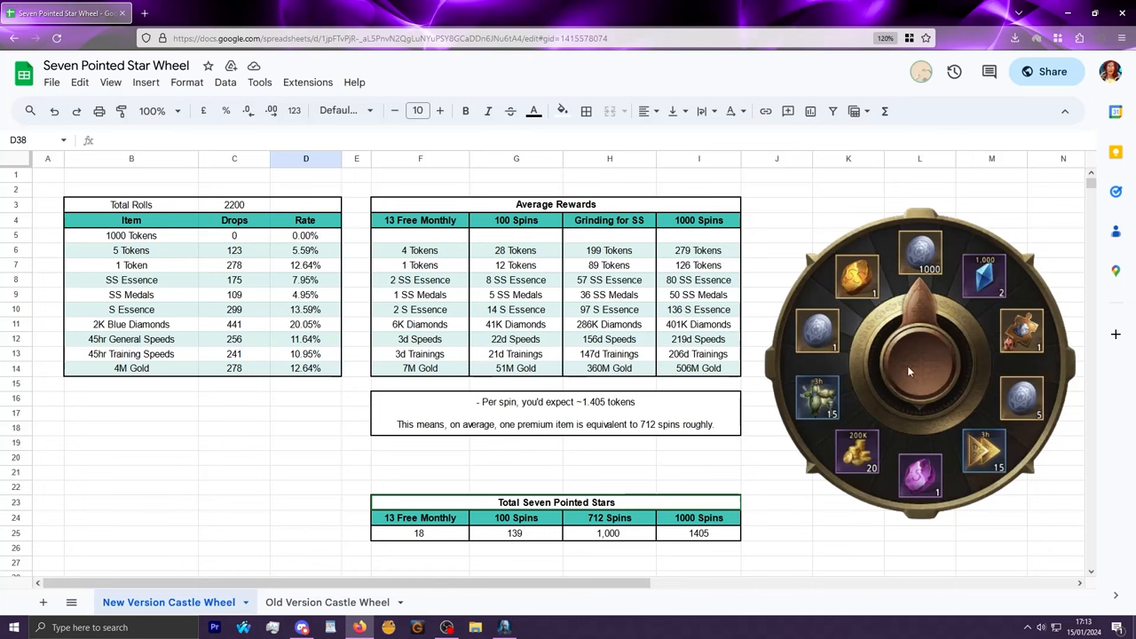
pyautogui.moveTo(200, 439)
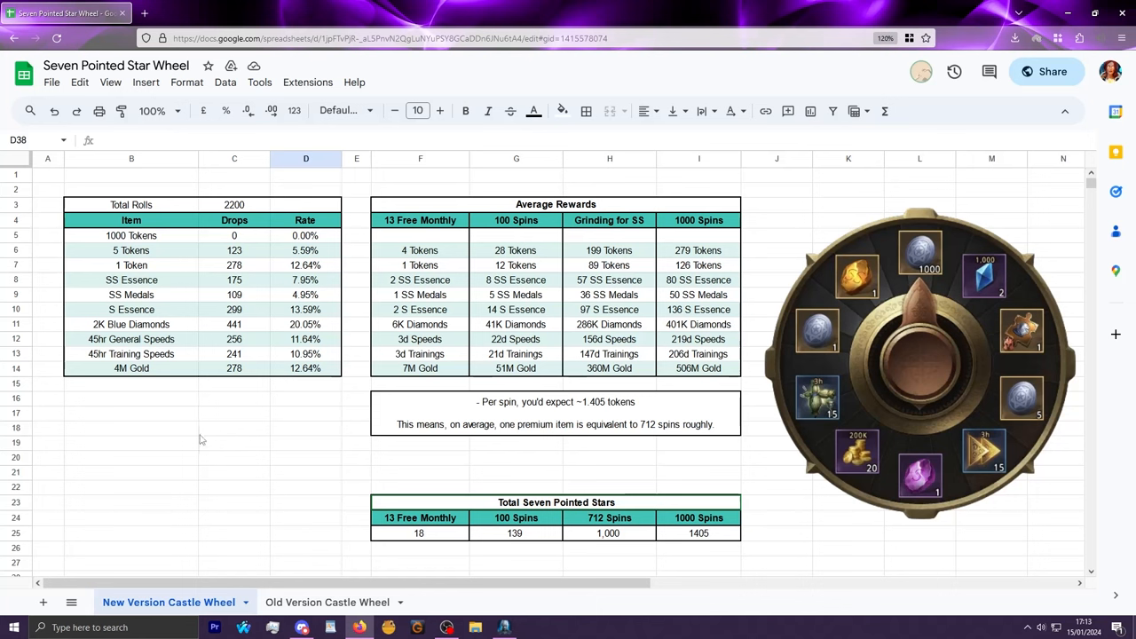
pyautogui.moveTo(696, 539)
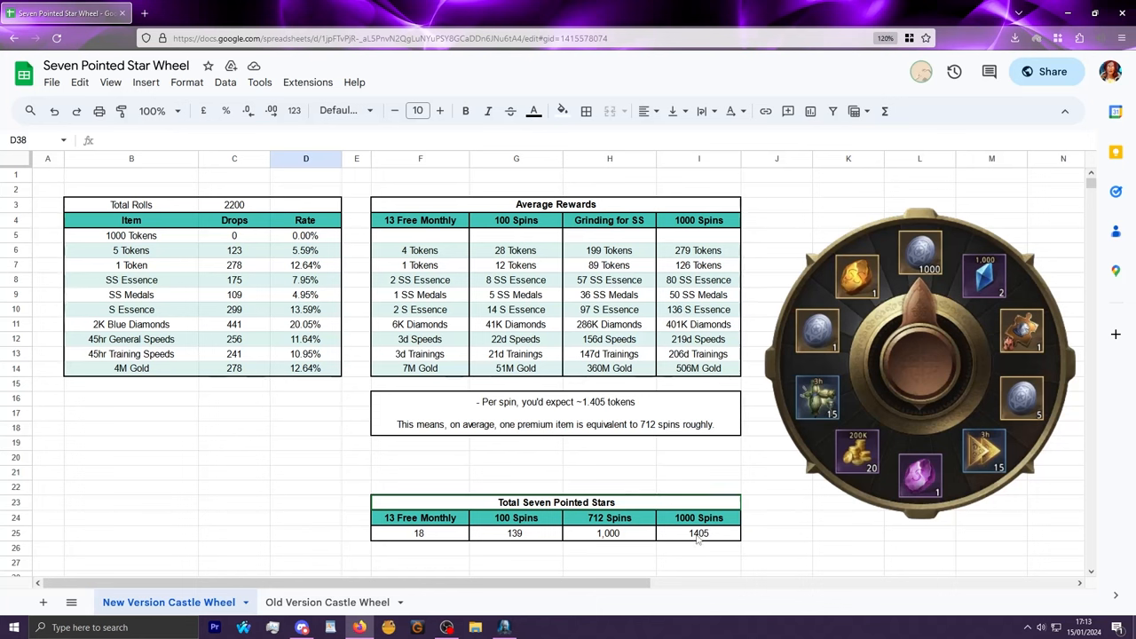
pyautogui.moveTo(920, 333)
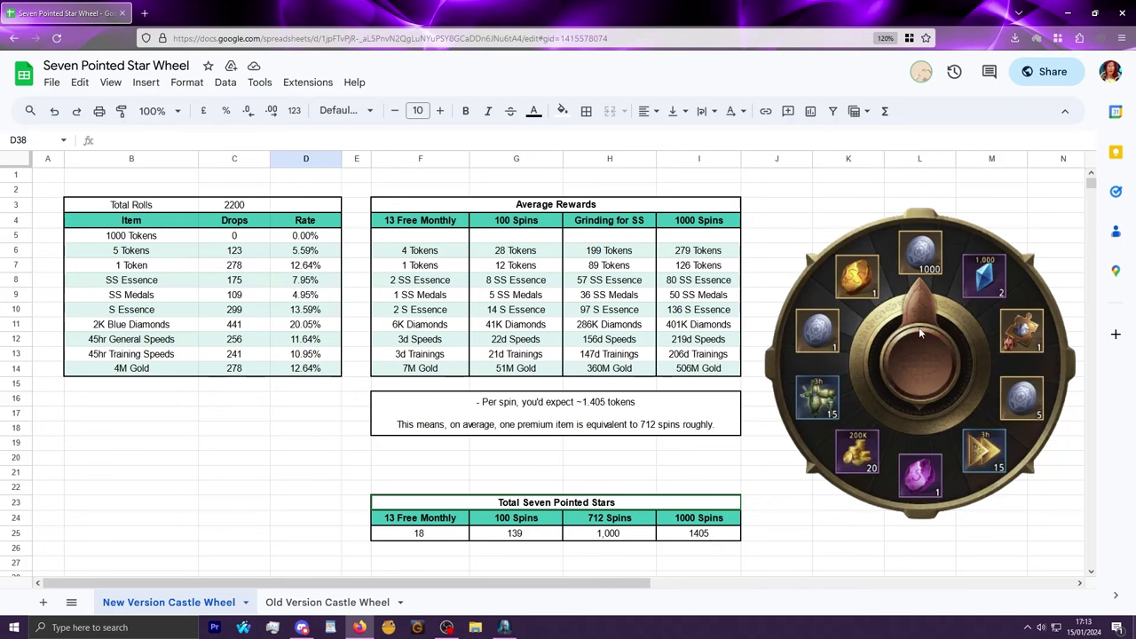
pyautogui.moveTo(921, 292)
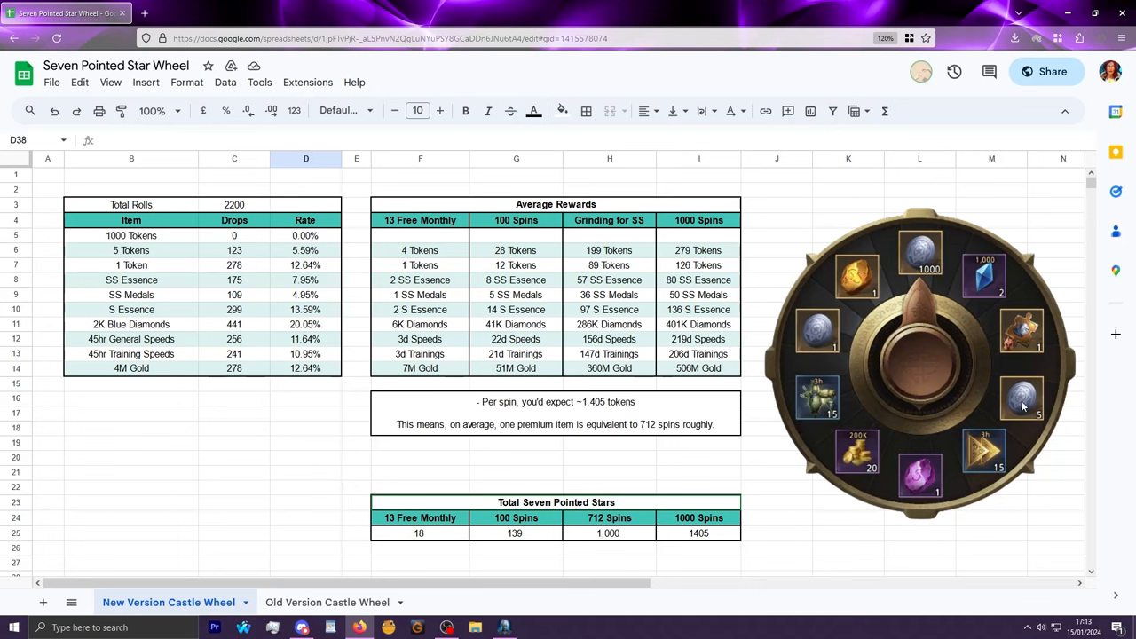
pyautogui.moveTo(920, 285)
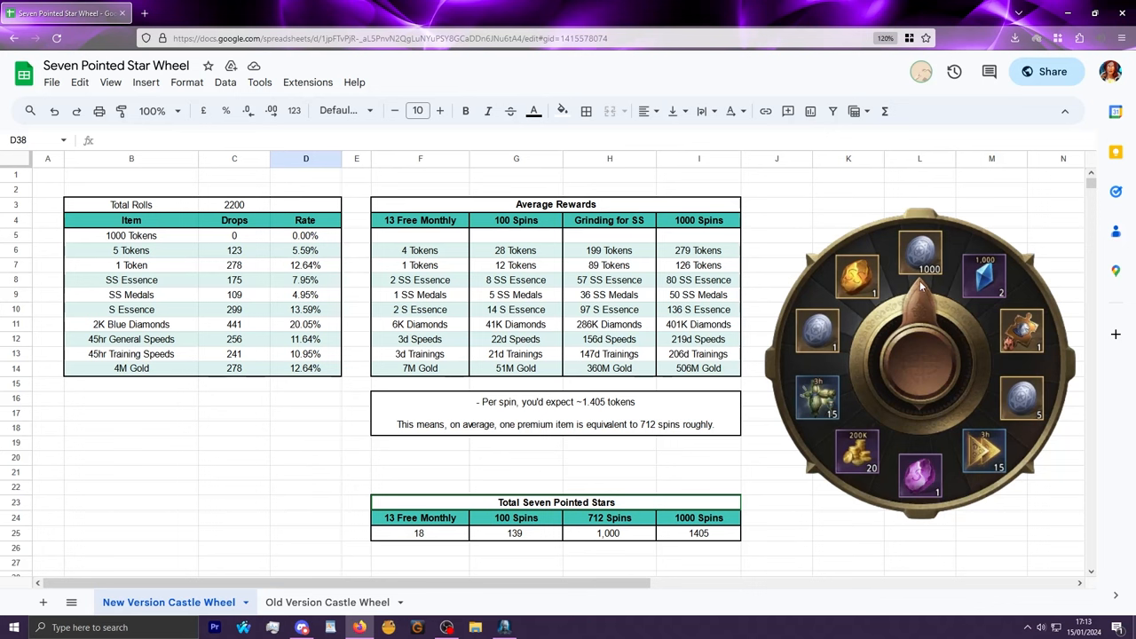
pyautogui.moveTo(927, 293)
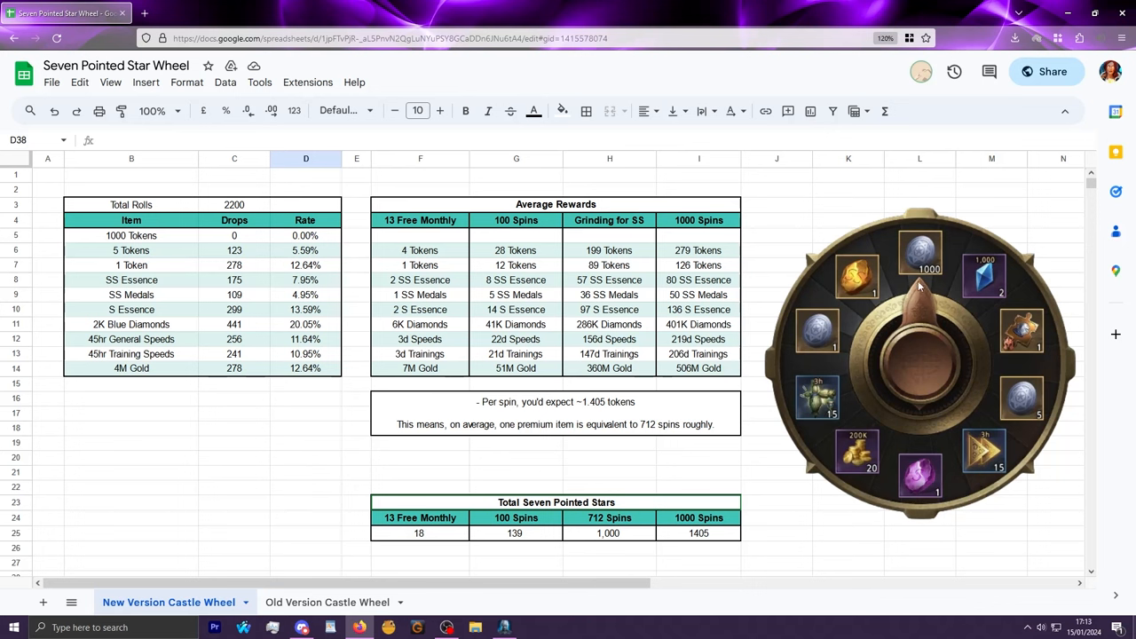
pyautogui.moveTo(916, 302)
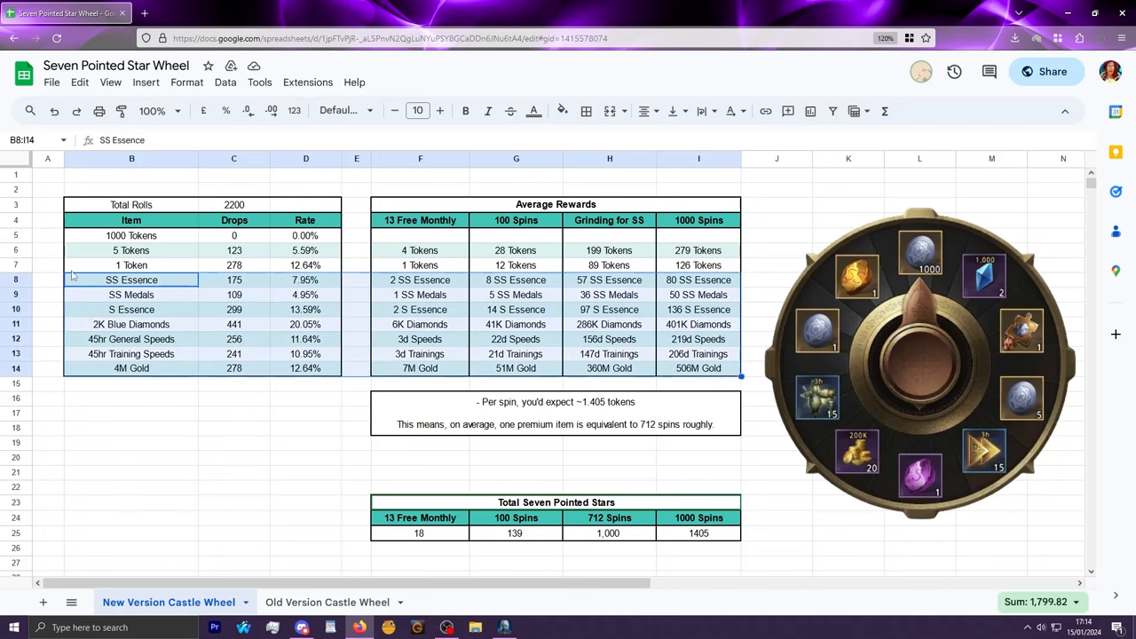
pyautogui.moveTo(151, 322)
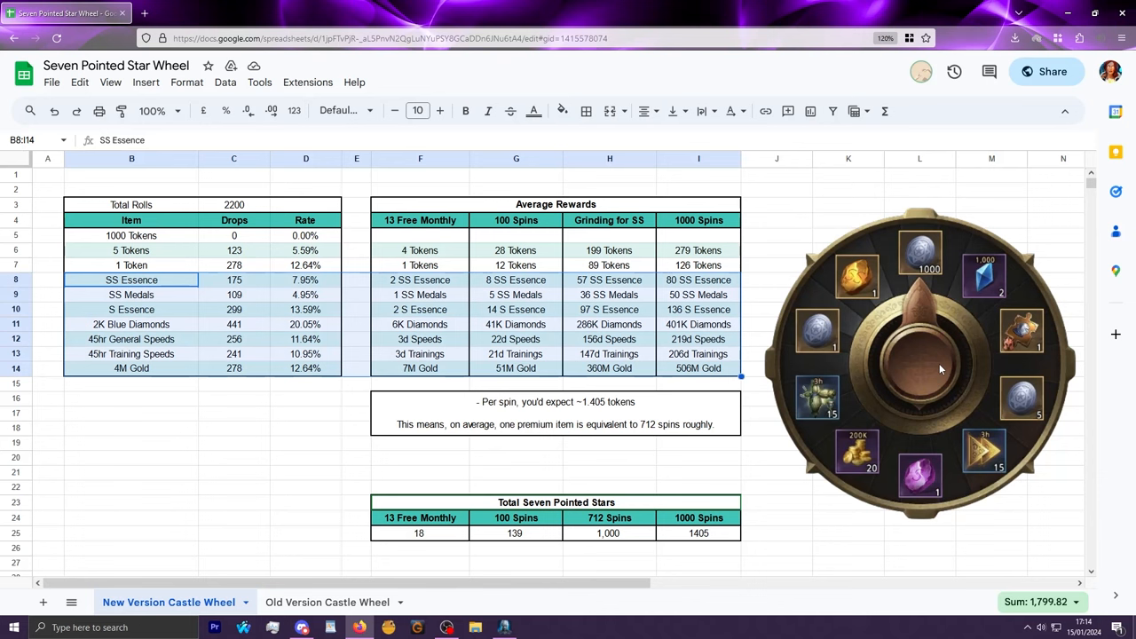
pyautogui.click(131, 250)
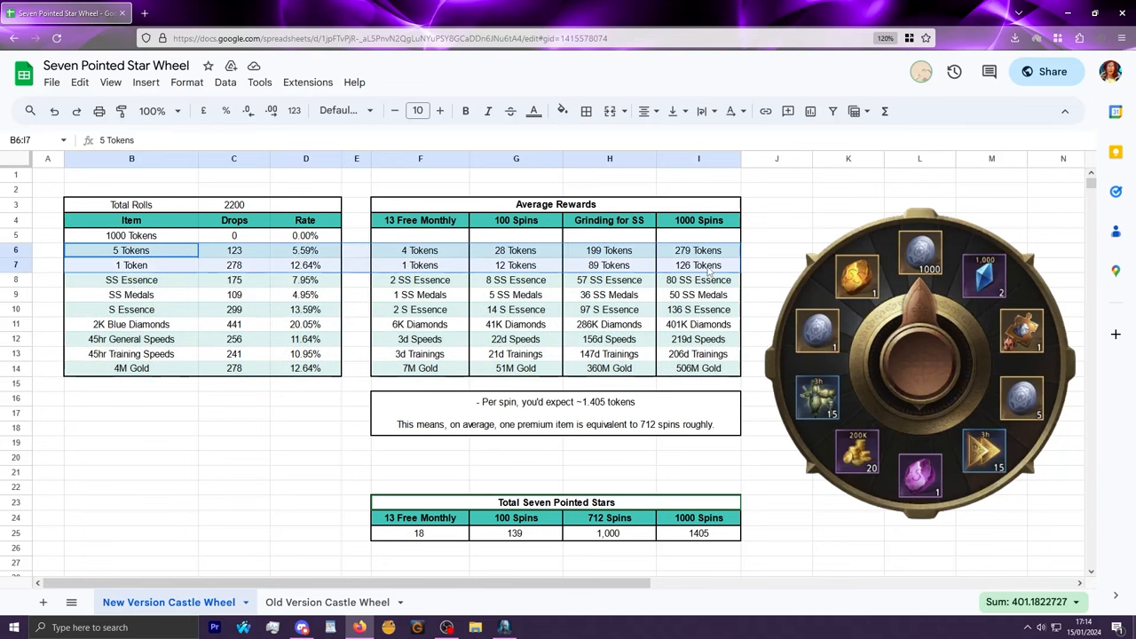
pyautogui.moveTo(912, 274)
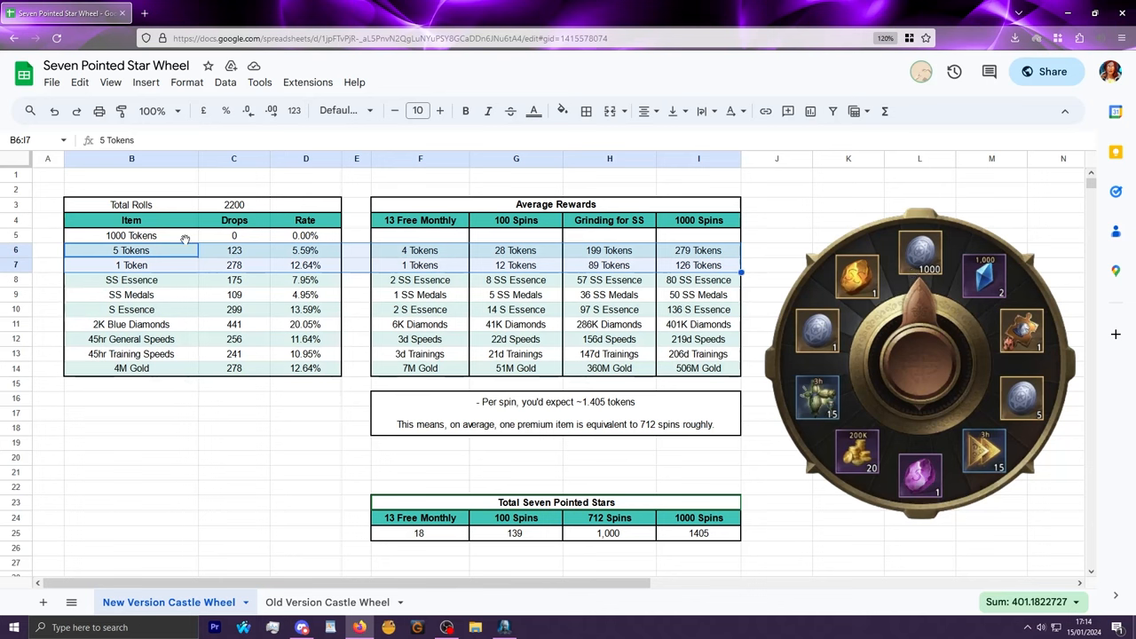
pyautogui.click(132, 235)
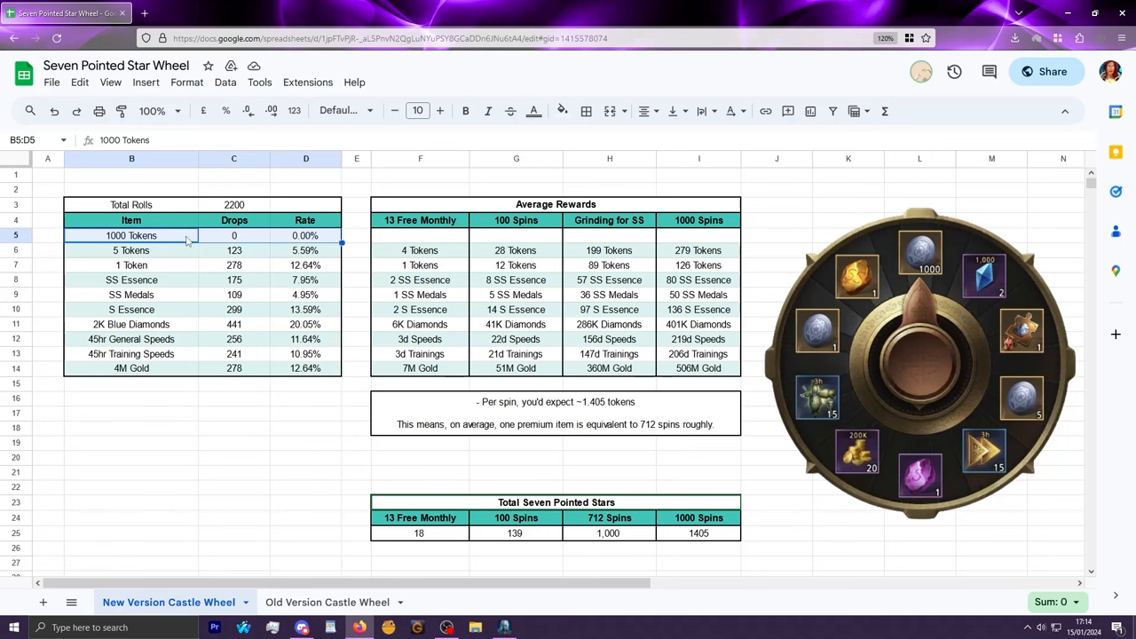
pyautogui.moveTo(695, 245)
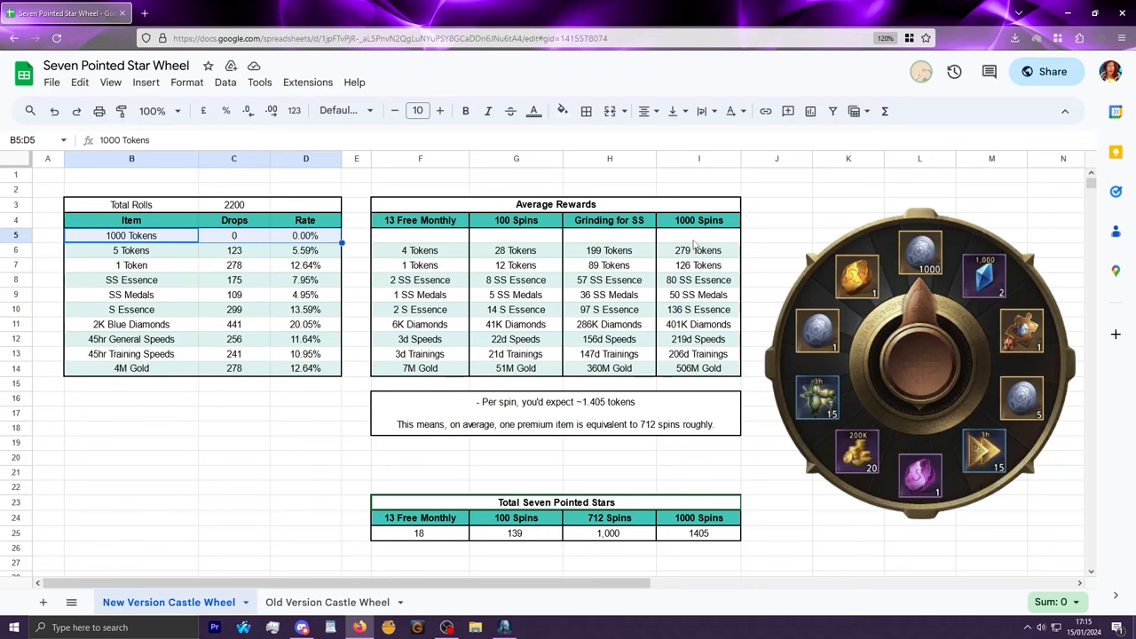
pyautogui.moveTo(918, 275)
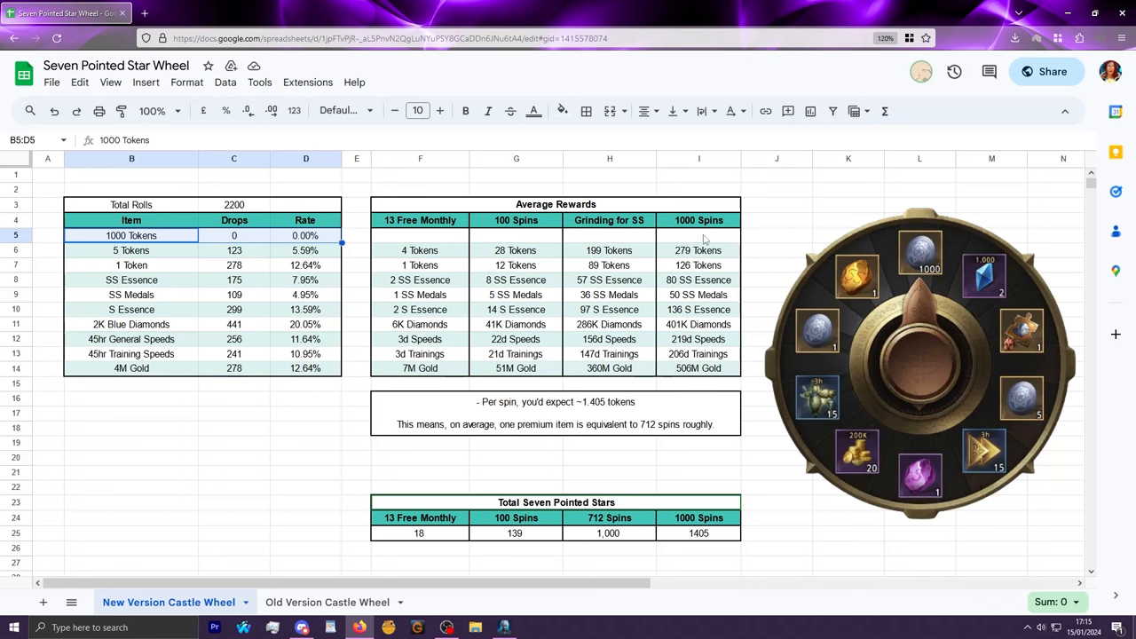
pyautogui.moveTo(905, 266)
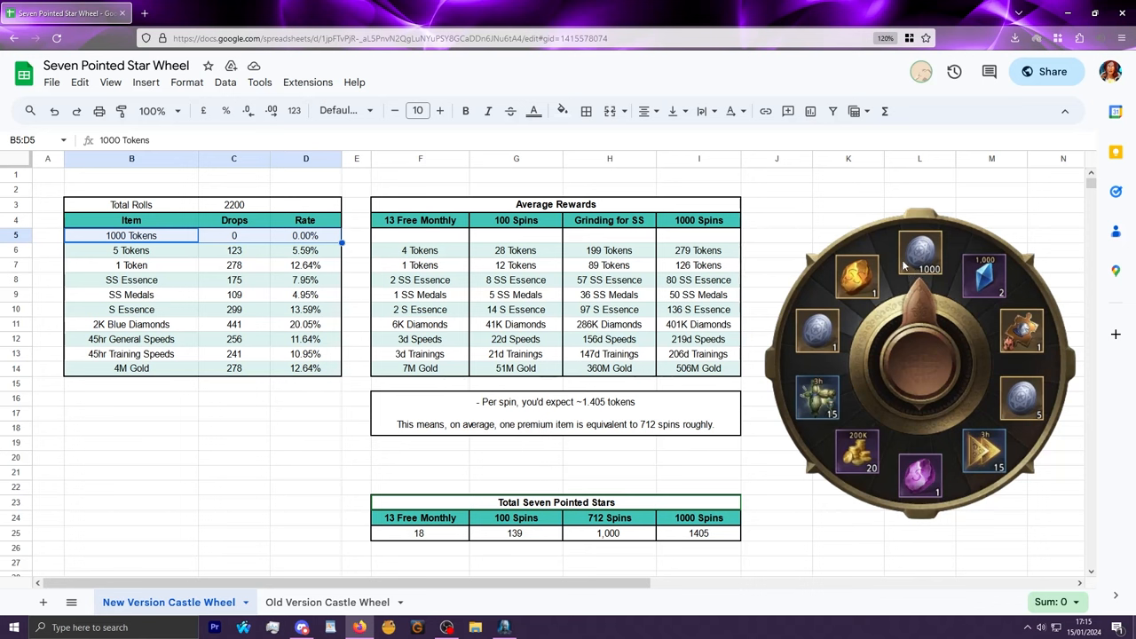
pyautogui.moveTo(918, 275)
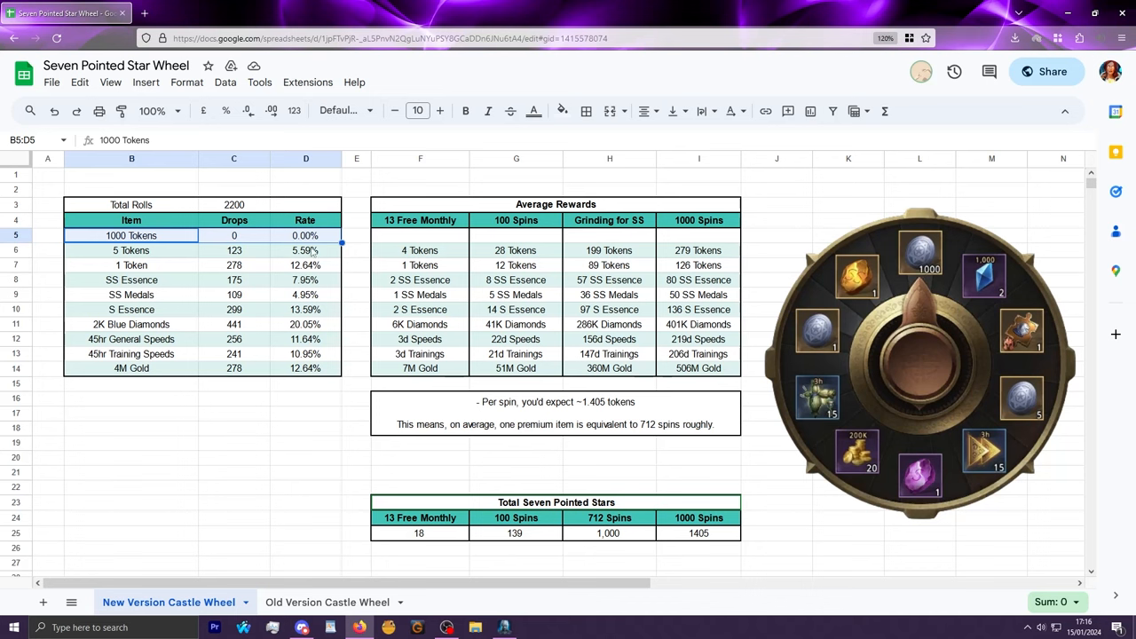
pyautogui.click(305, 250)
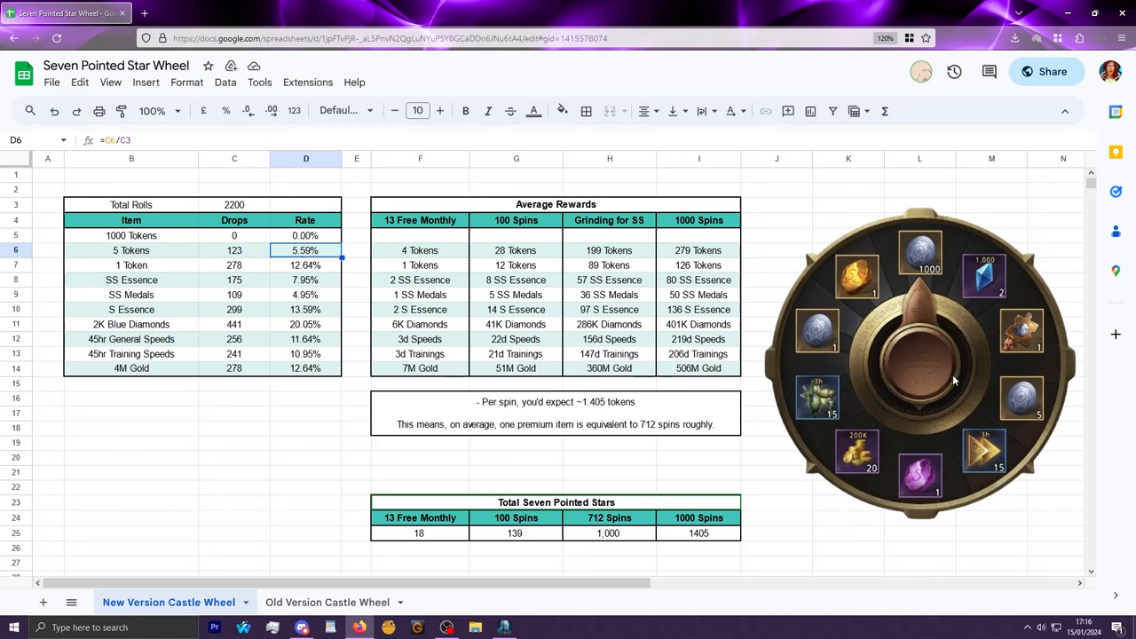
pyautogui.moveTo(1017, 418)
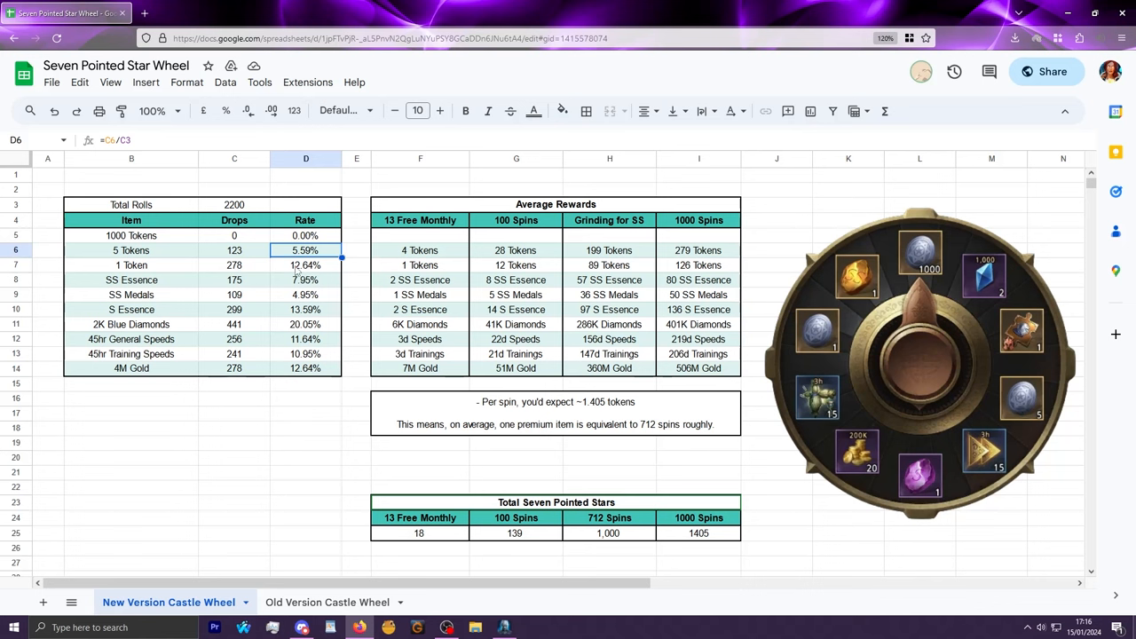
pyautogui.click(305, 265)
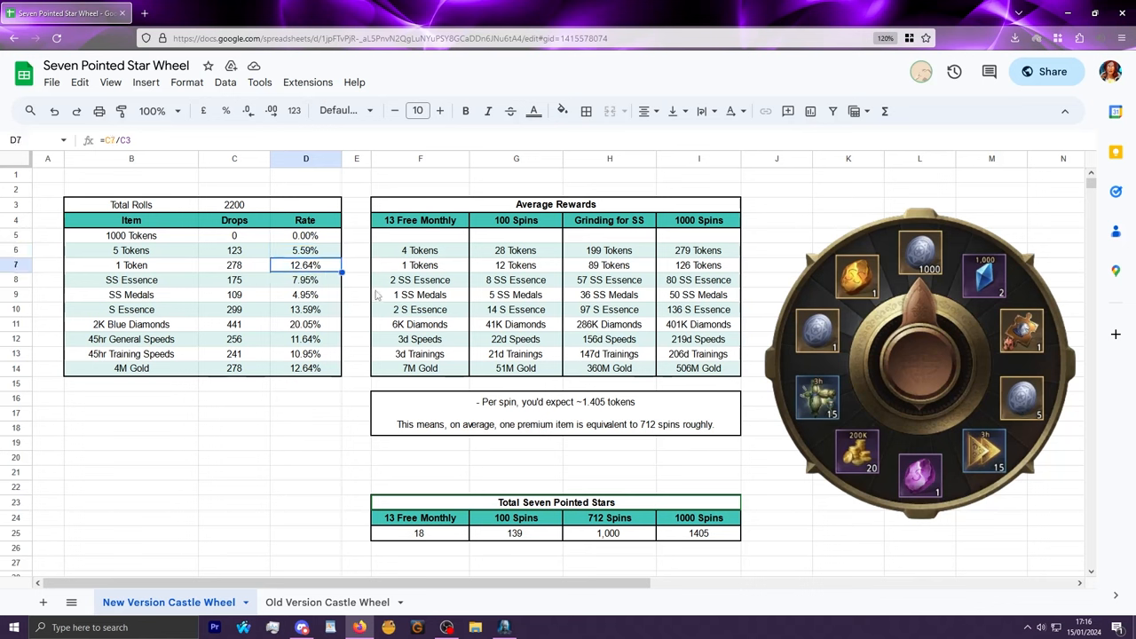
pyautogui.moveTo(871, 337)
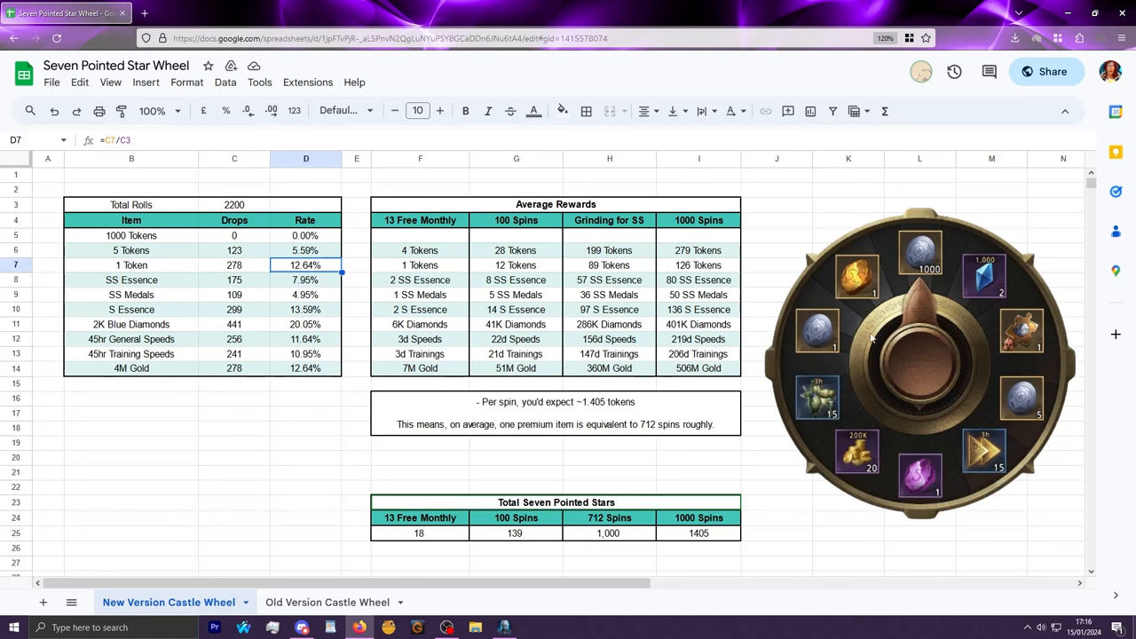
pyautogui.moveTo(902, 348)
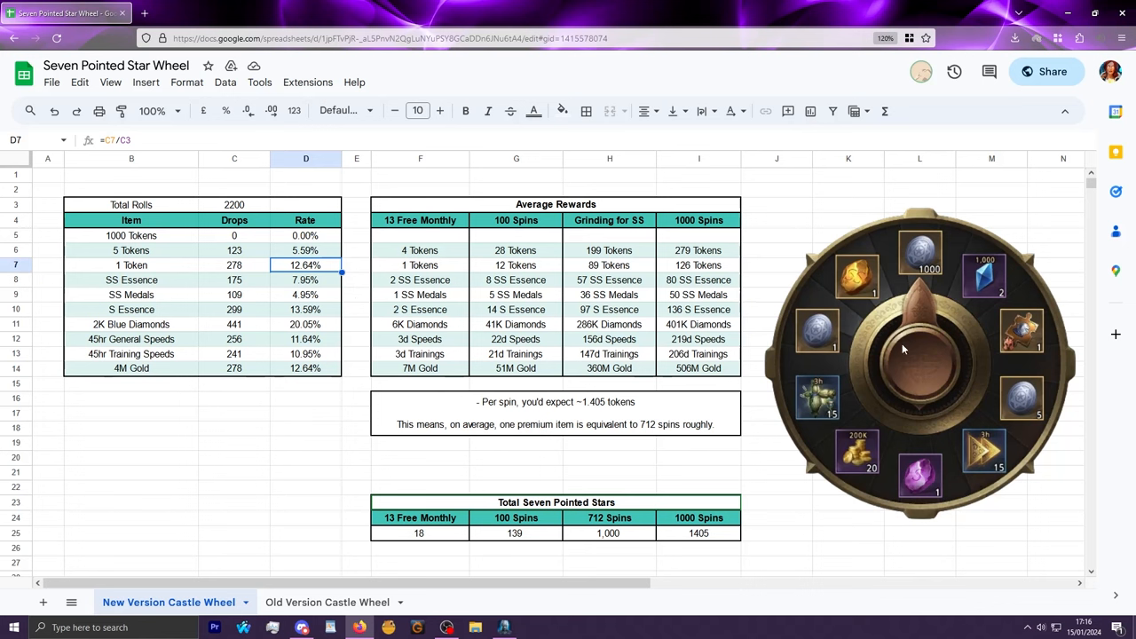
pyautogui.moveTo(1014, 407)
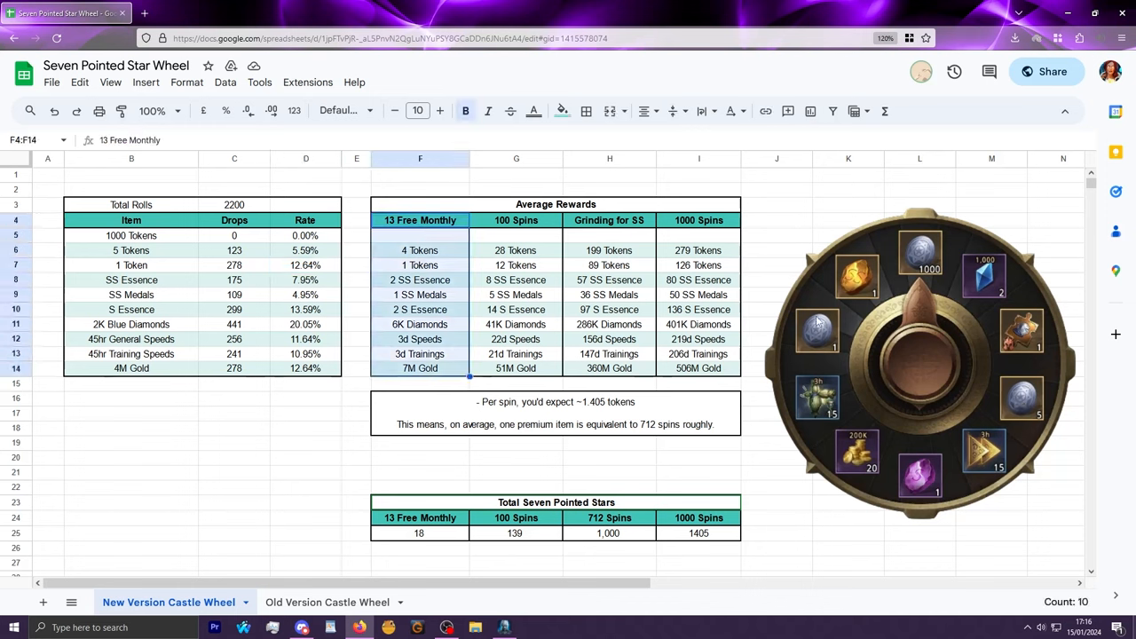
pyautogui.moveTo(346, 430)
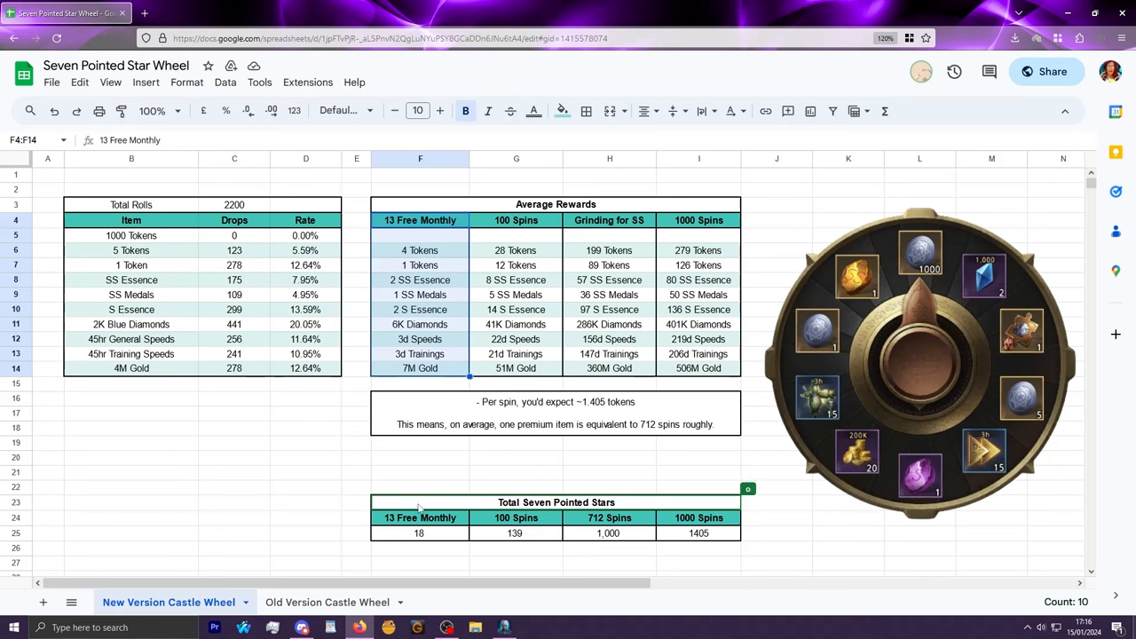
pyautogui.click(419, 533)
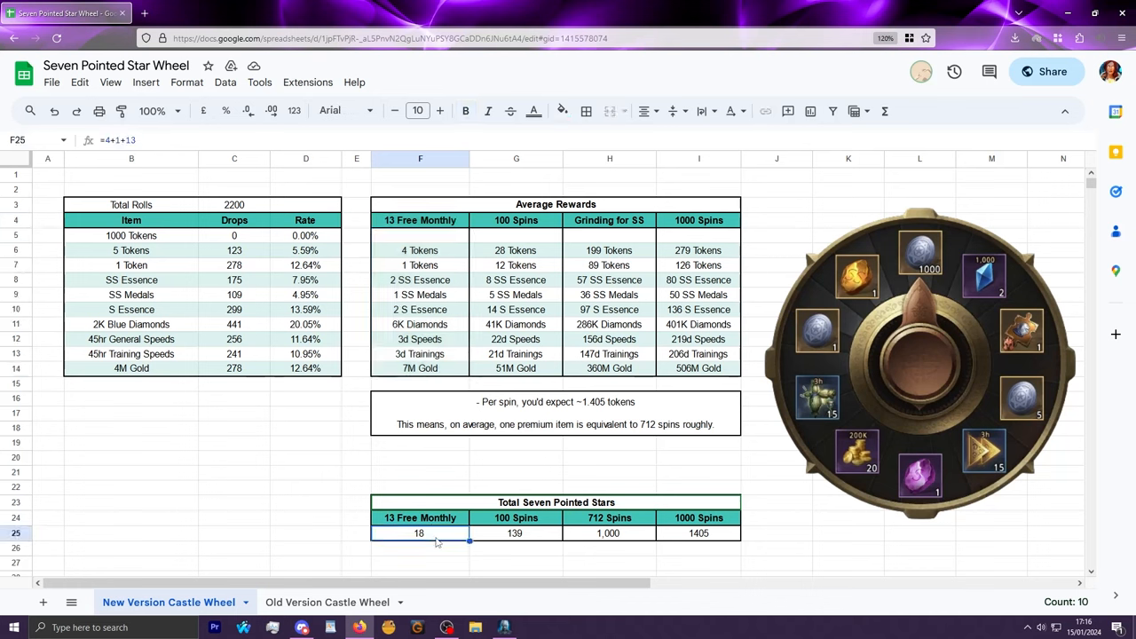
pyautogui.moveTo(436, 561)
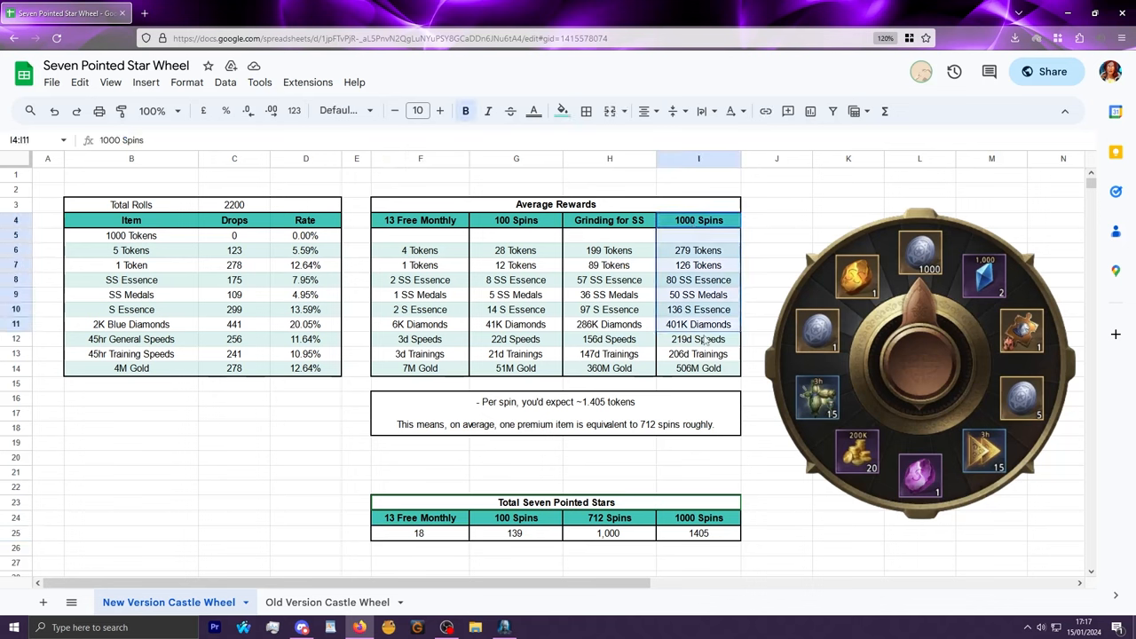
pyautogui.moveTo(698, 338); pyautogui.dragTo(698, 367)
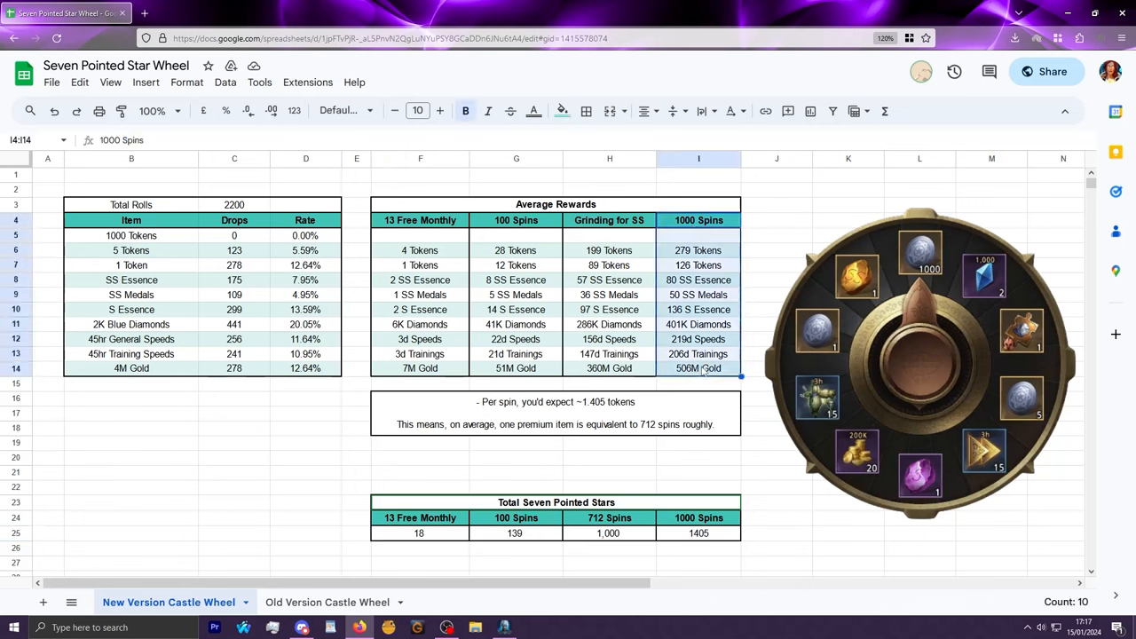
pyautogui.moveTo(729, 255)
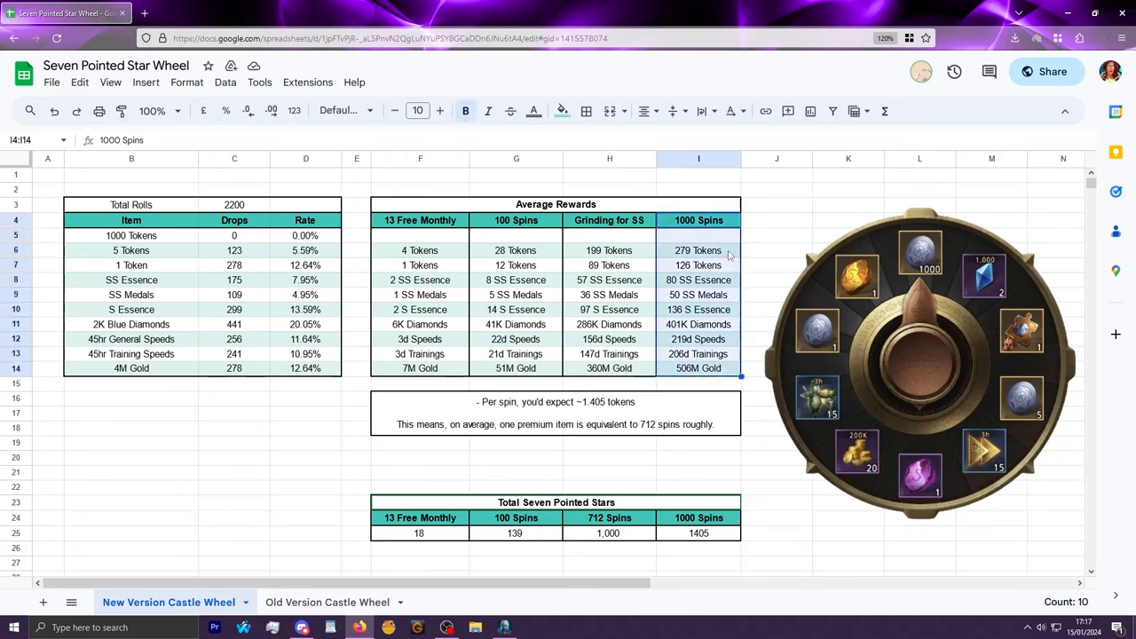
pyautogui.click(698, 249)
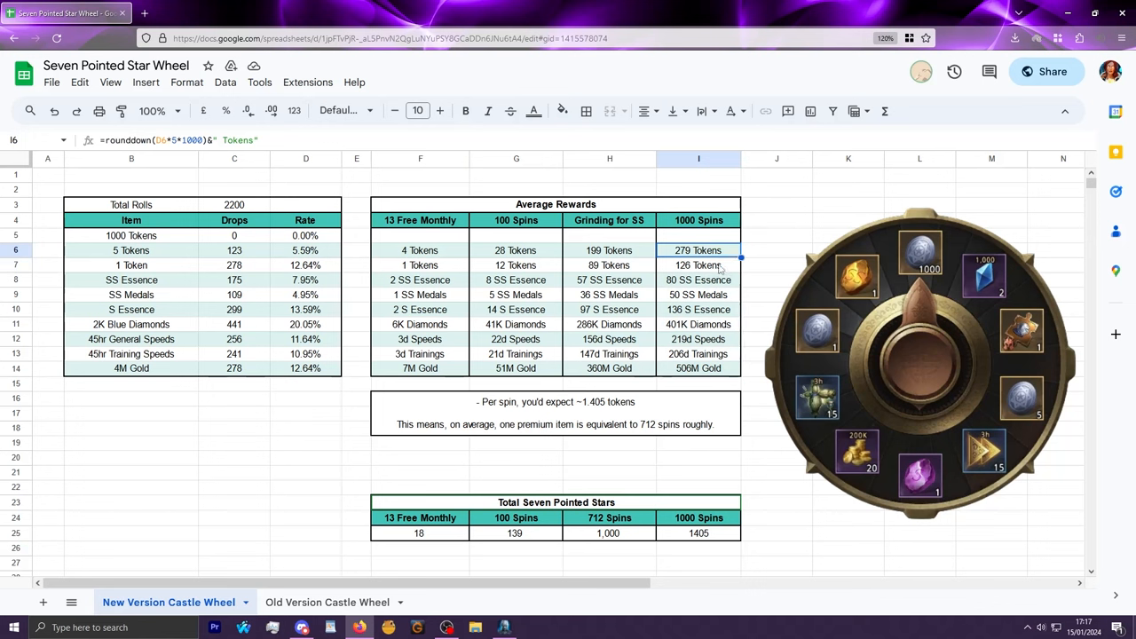
pyautogui.click(699, 265)
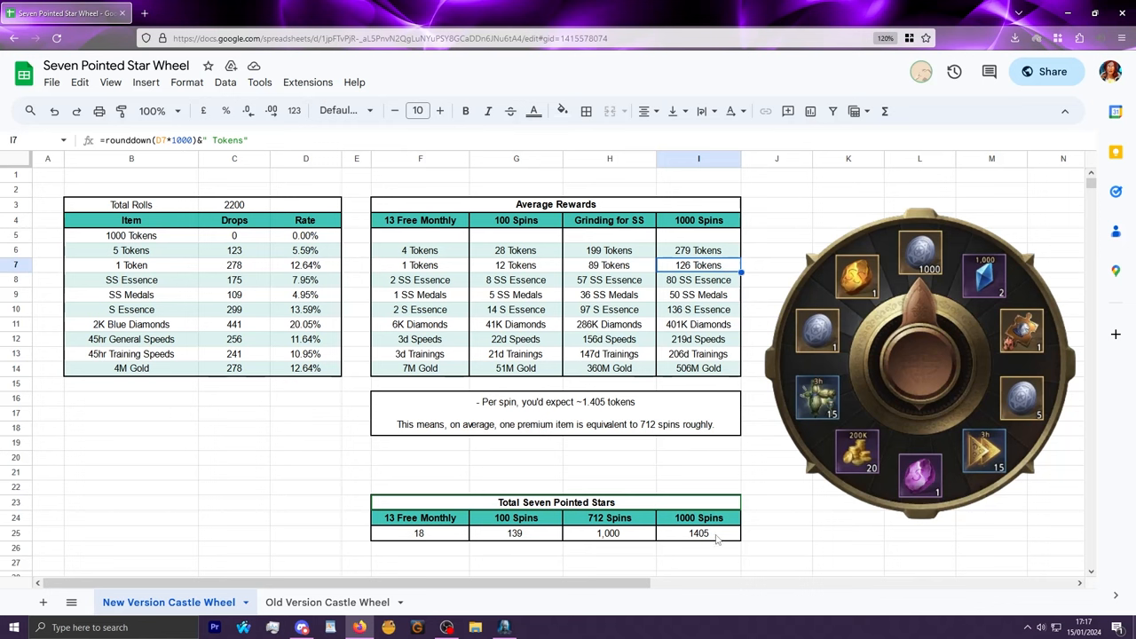
pyautogui.click(698, 532)
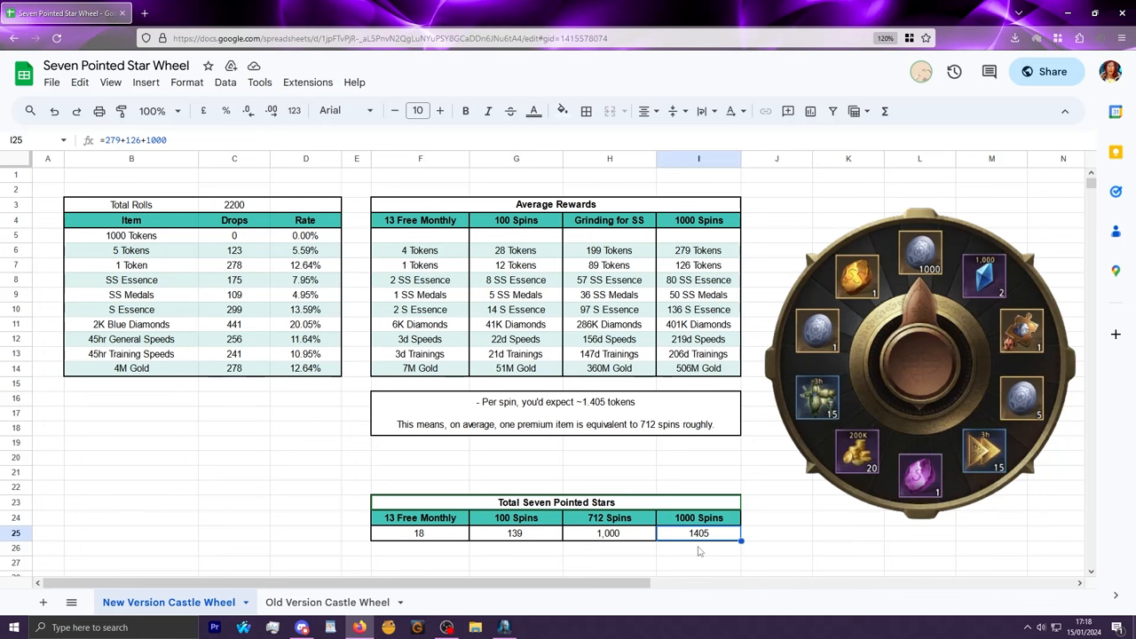
pyautogui.moveTo(622, 228)
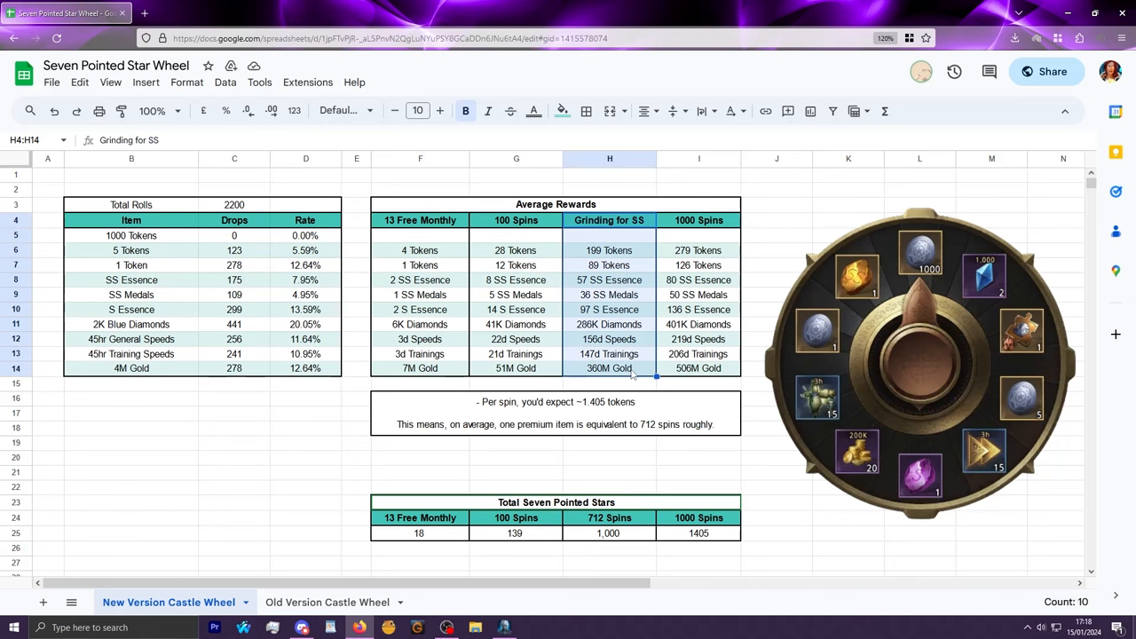
pyautogui.moveTo(614, 540)
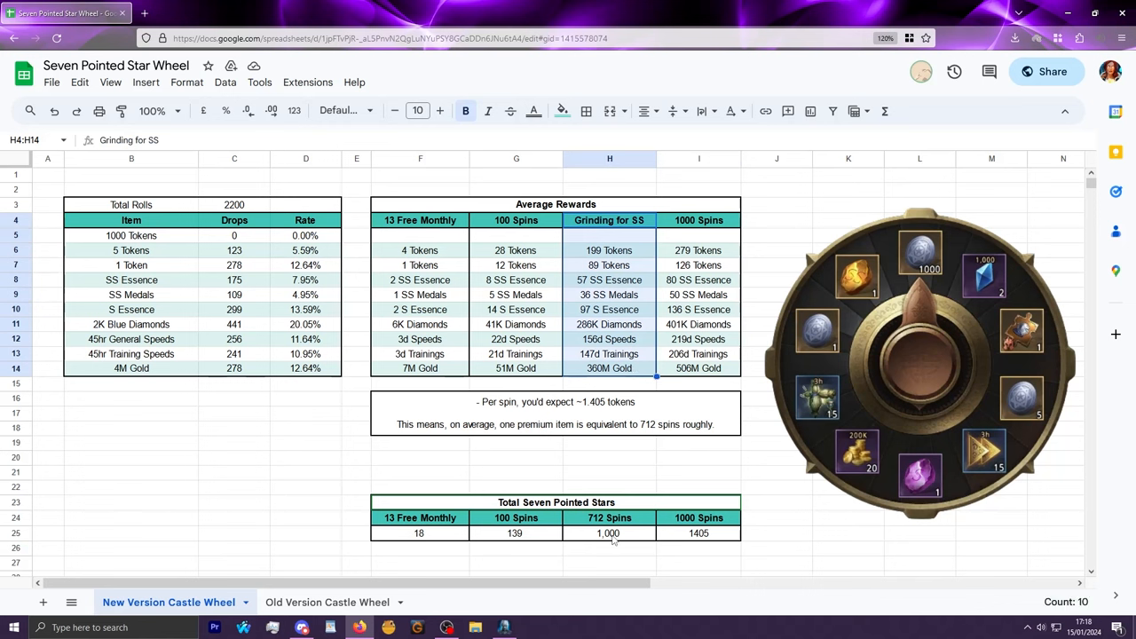
pyautogui.click(609, 518)
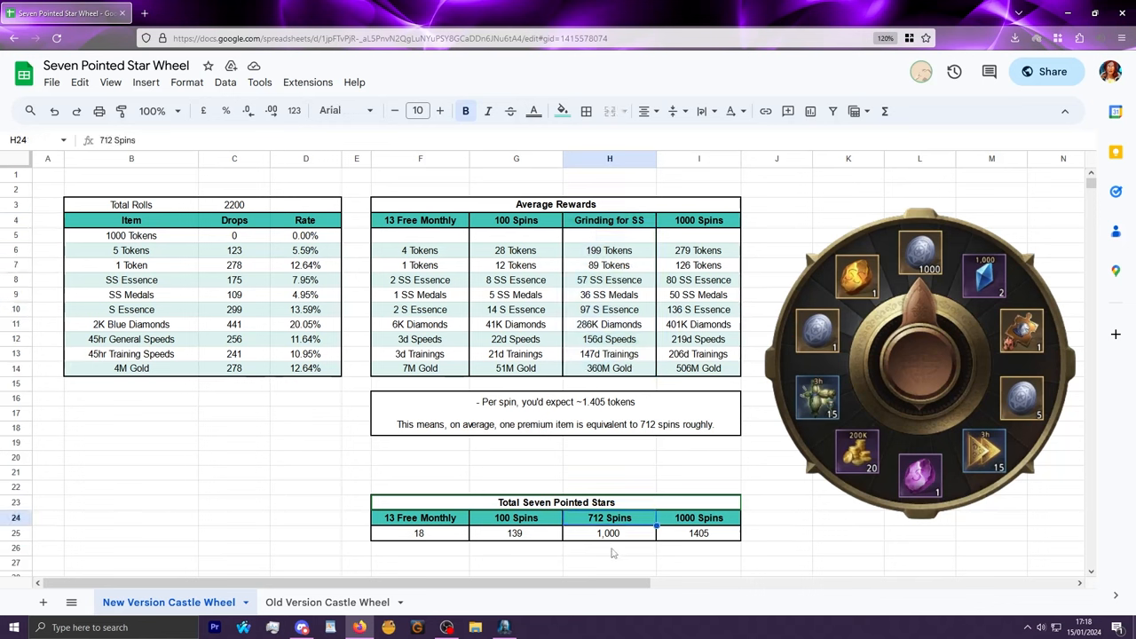
pyautogui.moveTo(935, 305)
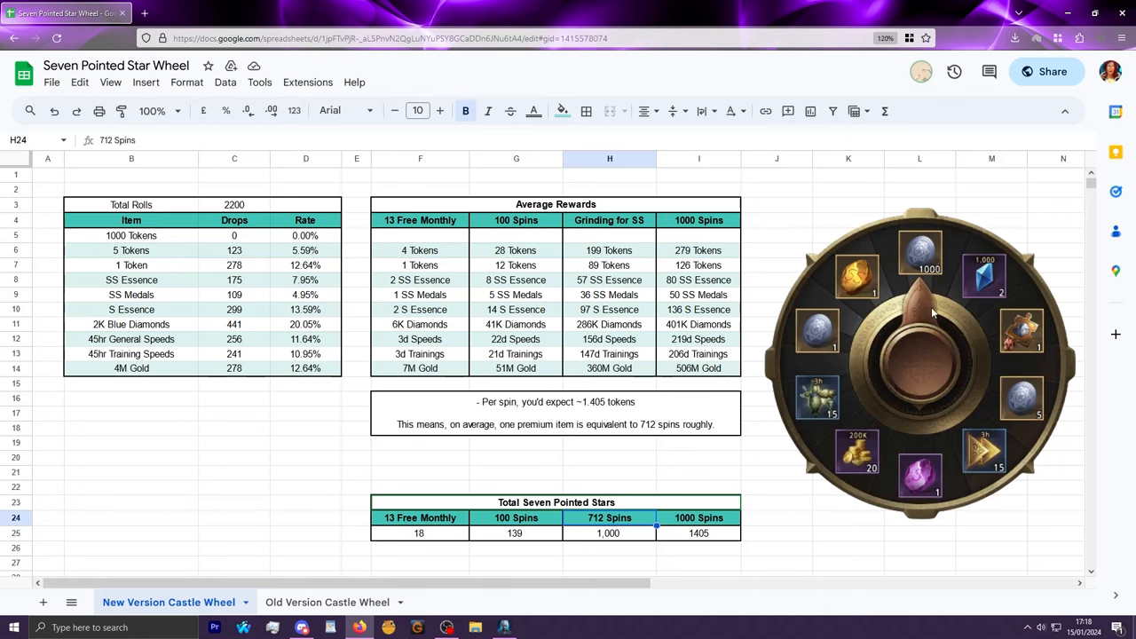
pyautogui.moveTo(729, 415)
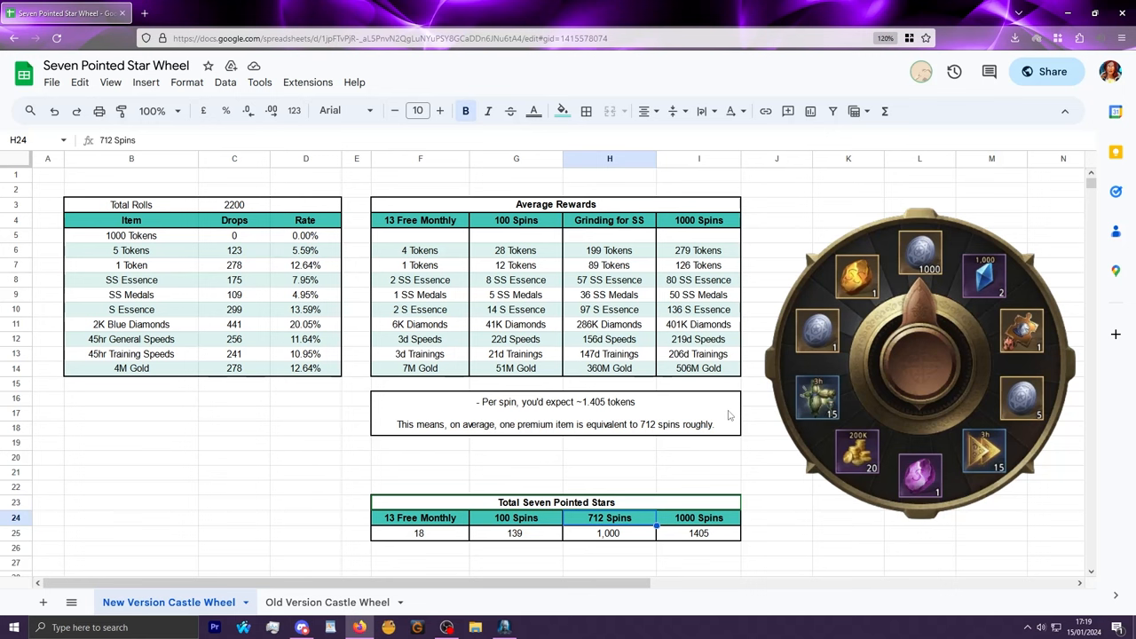
pyautogui.moveTo(917, 356)
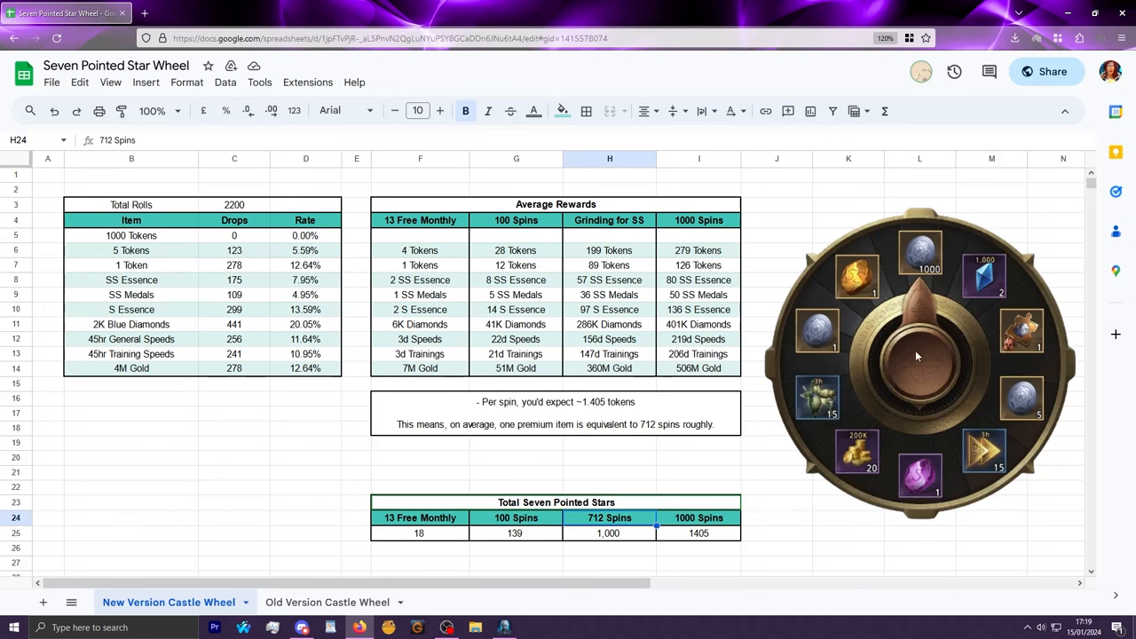
pyautogui.moveTo(724, 419)
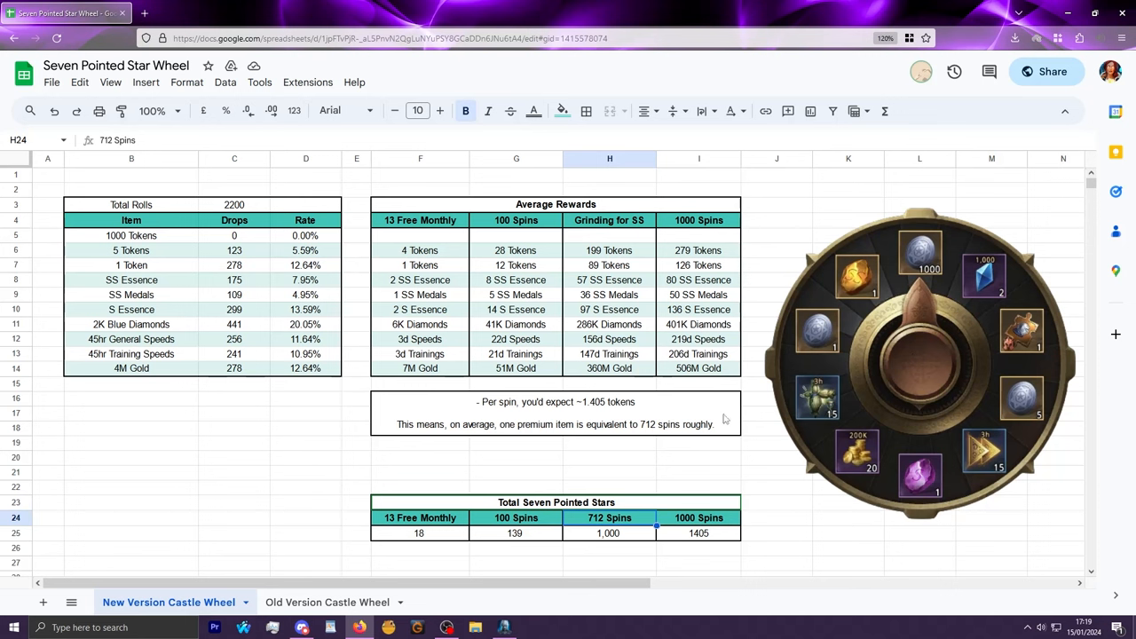
pyautogui.moveTo(970, 340)
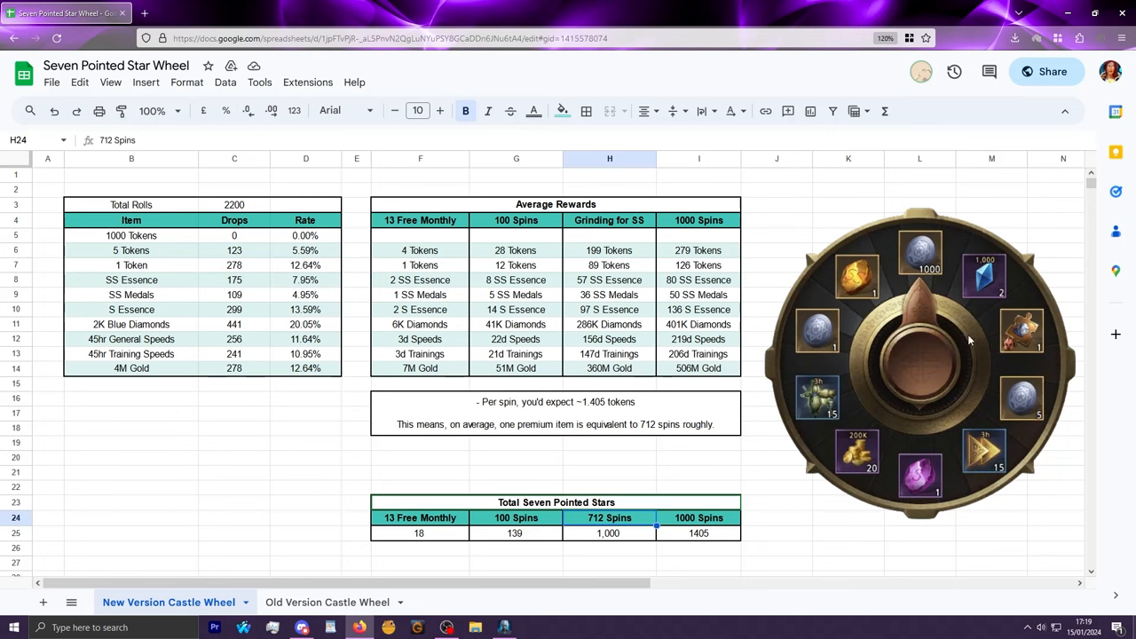
pyautogui.moveTo(912, 275)
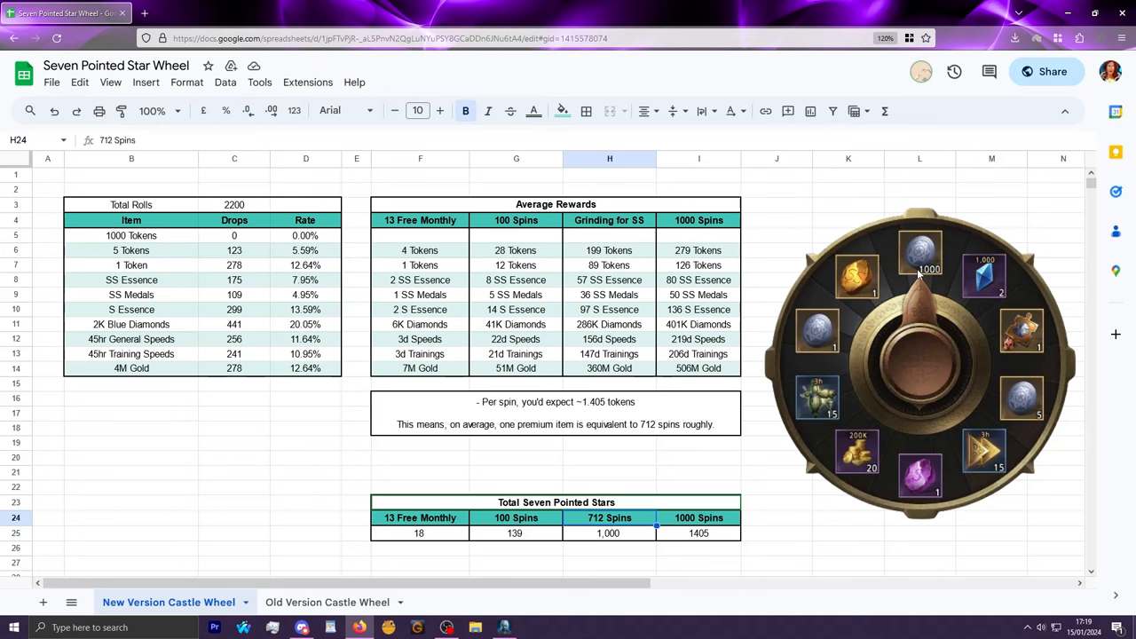
pyautogui.moveTo(885, 286)
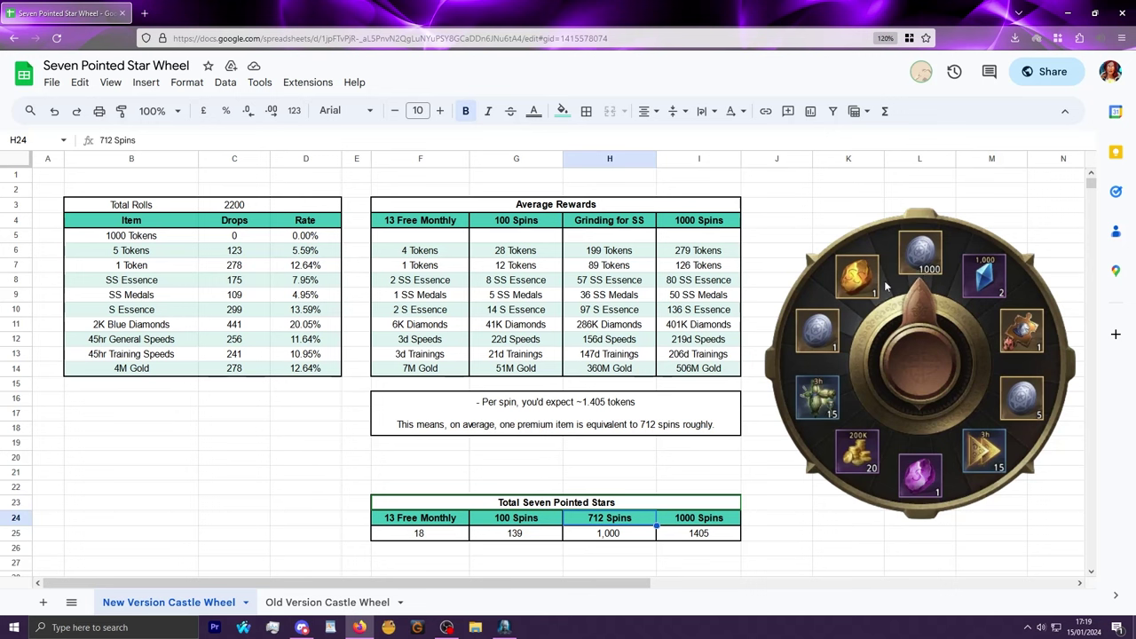
pyautogui.moveTo(443, 538)
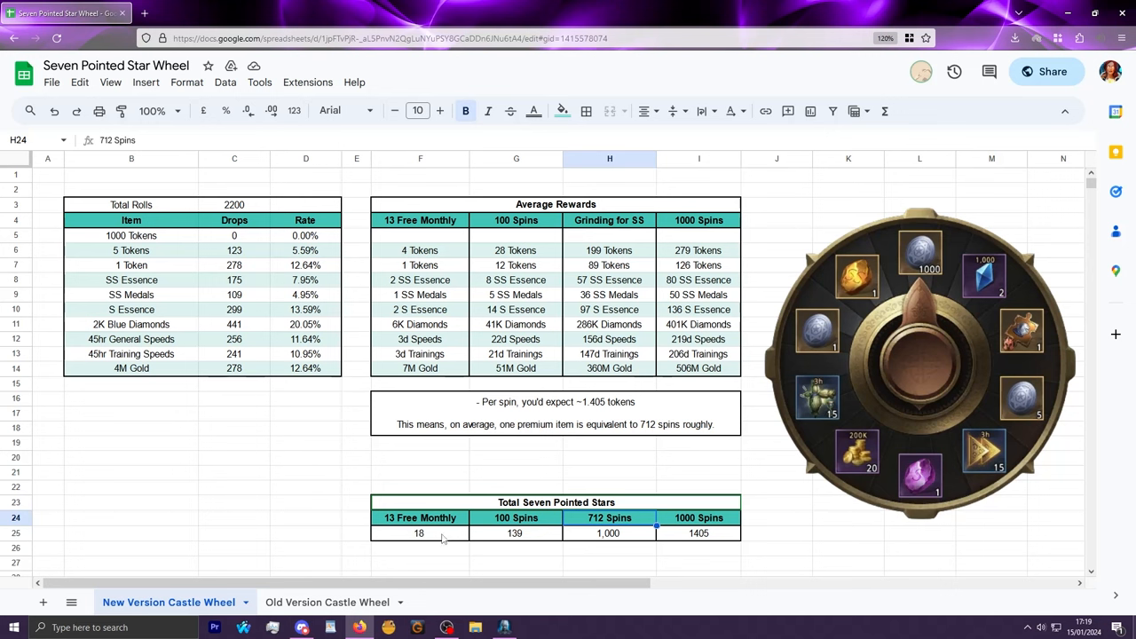
pyautogui.moveTo(884, 394)
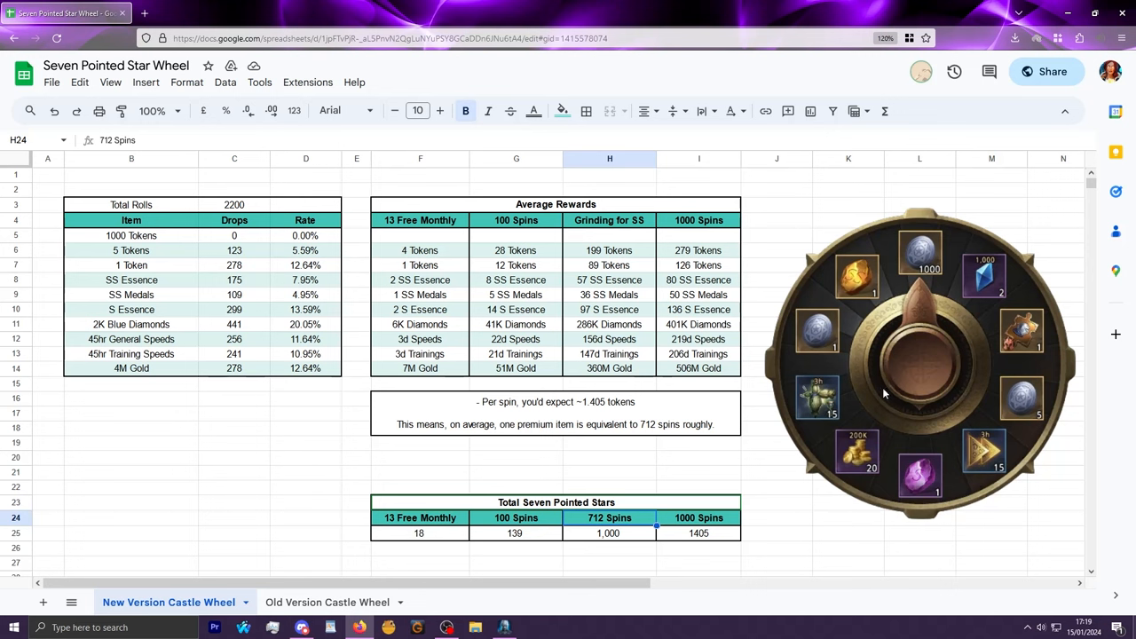
pyautogui.moveTo(898, 372)
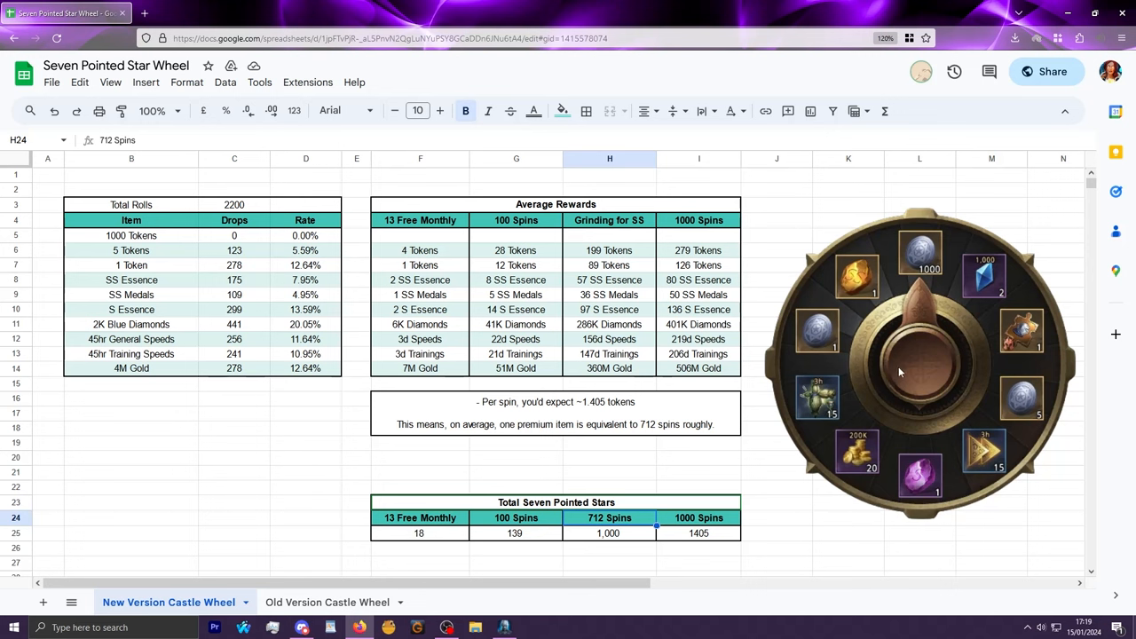
pyautogui.click(419, 517)
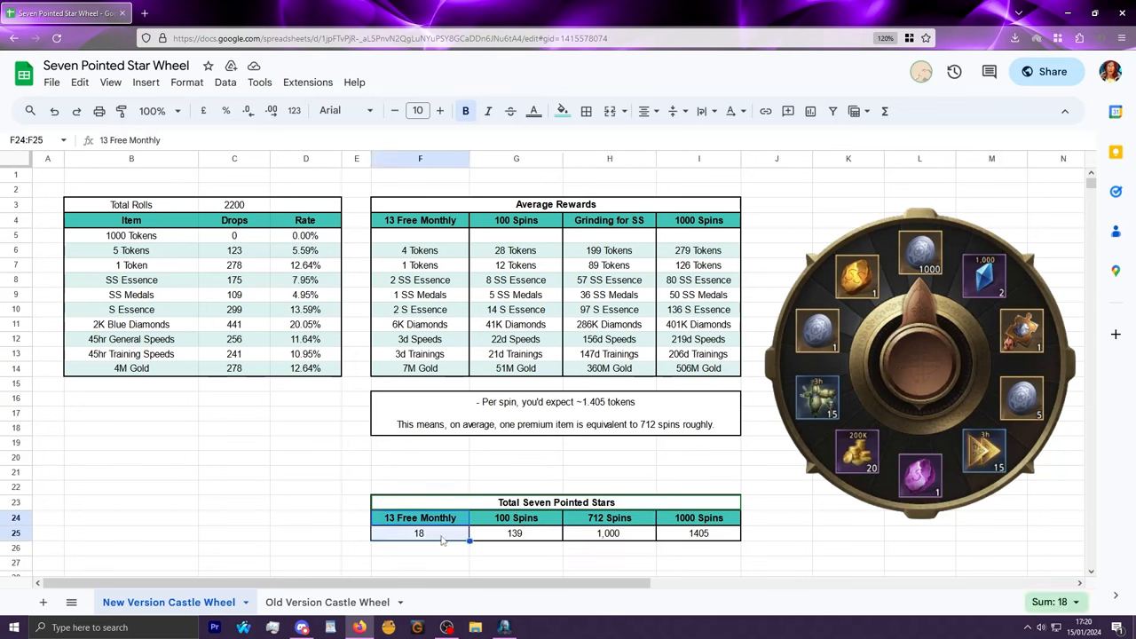
pyautogui.click(418, 532)
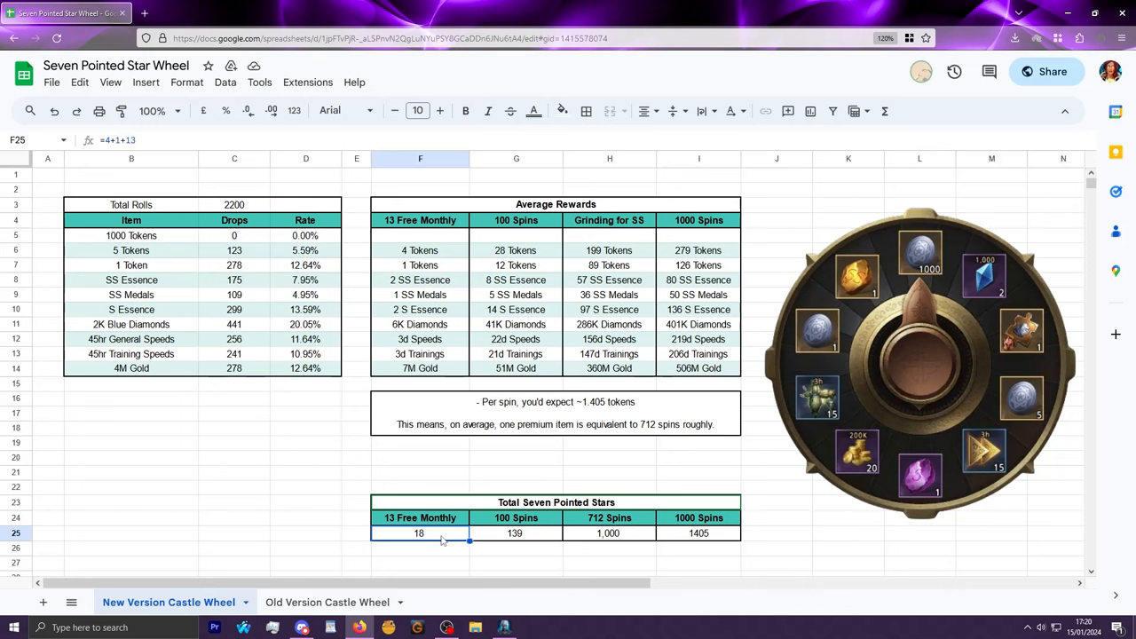